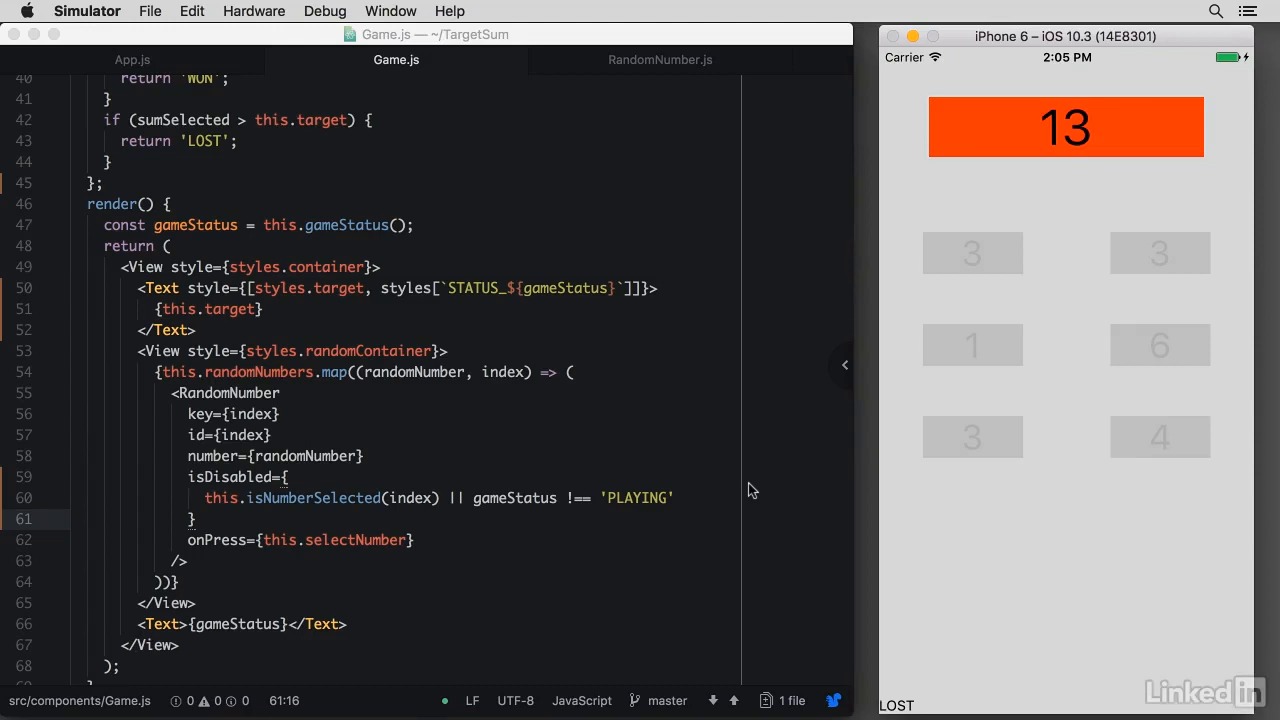
{"action": "mouse_move", "coordinate": [965, 517]}
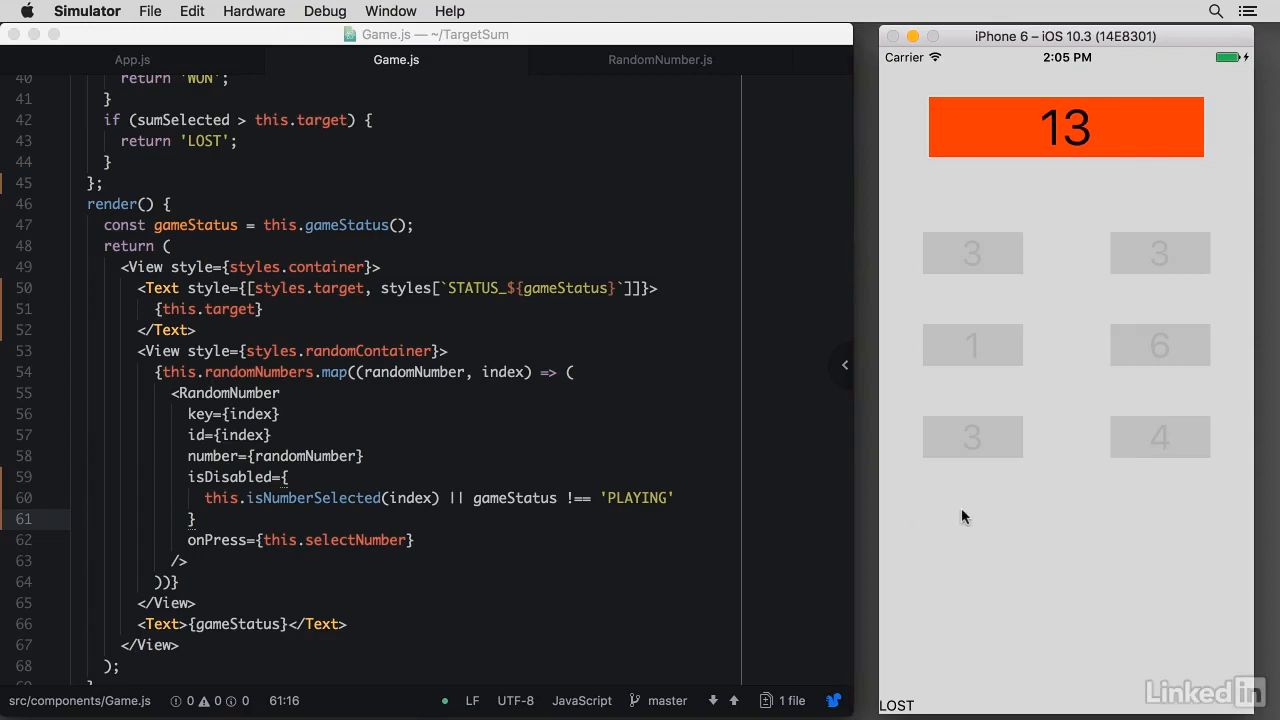
{"action": "mouse_move", "coordinate": [838, 468]}
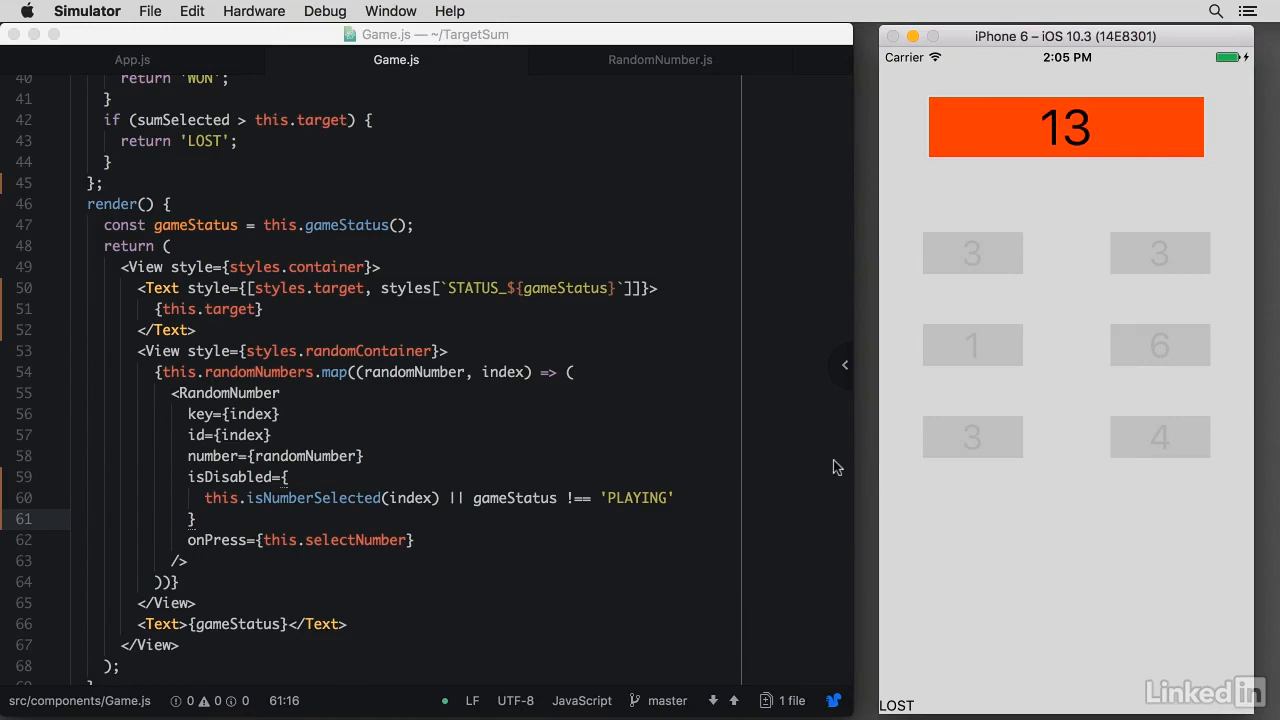
{"action": "mouse_move", "coordinate": [640, 421]}
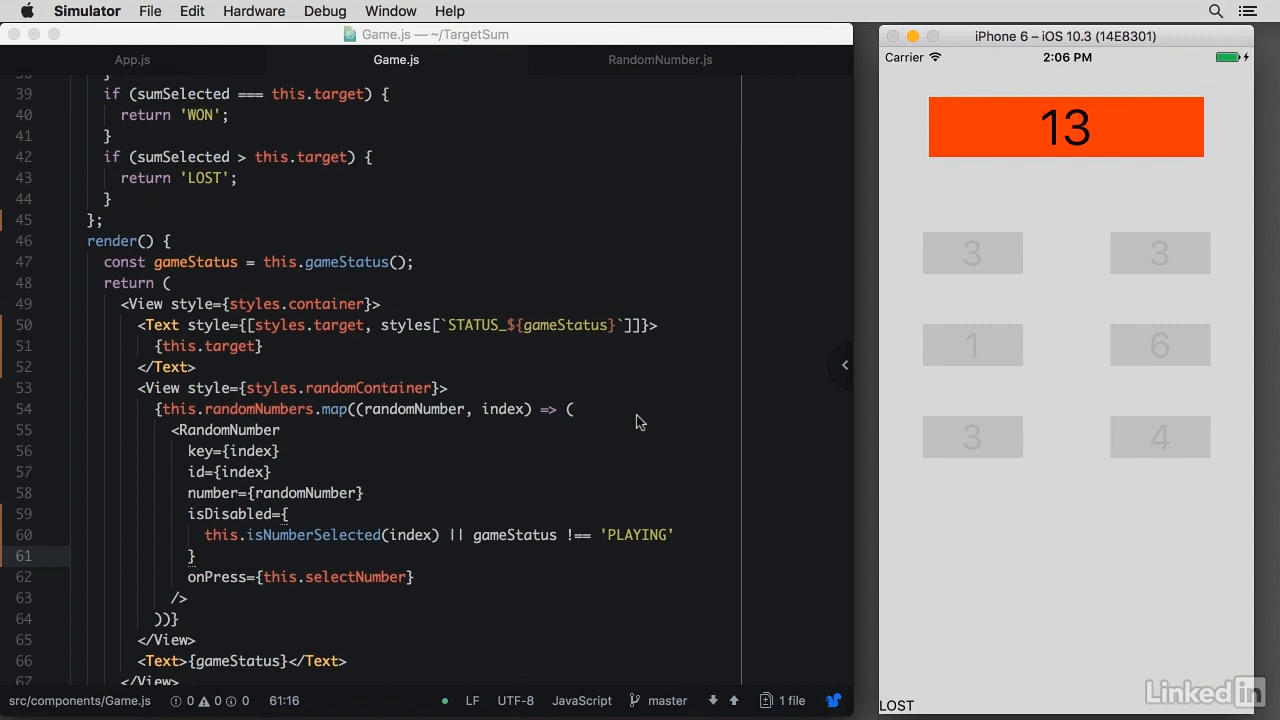
{"action": "mouse_move", "coordinate": [1020, 532]}
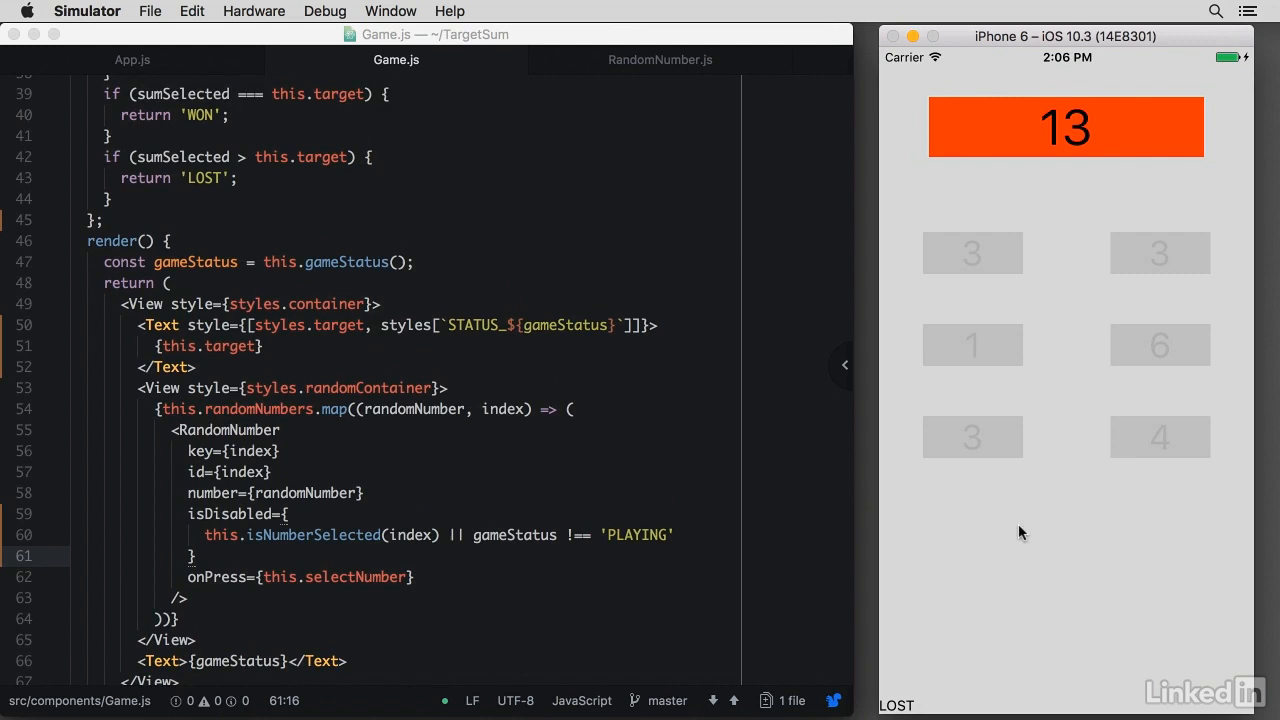
{"action": "mouse_move", "coordinate": [943, 536]}
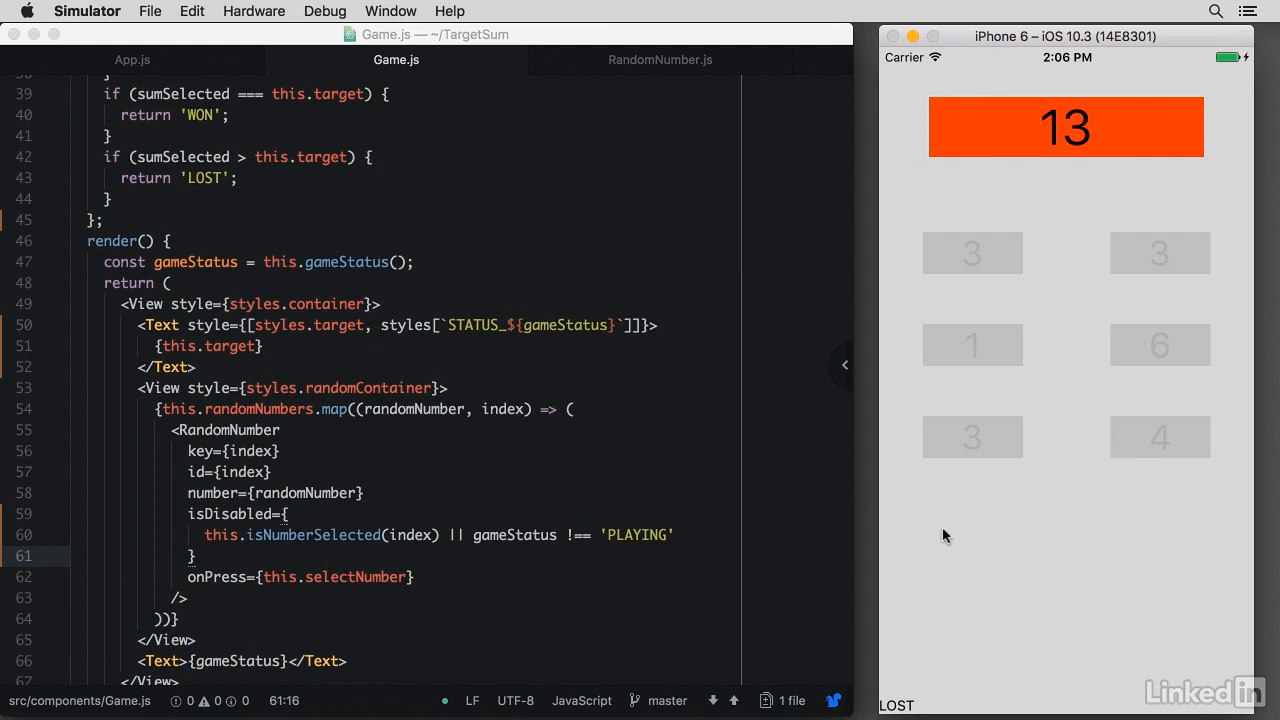
{"action": "mouse_move", "coordinate": [990, 543]}
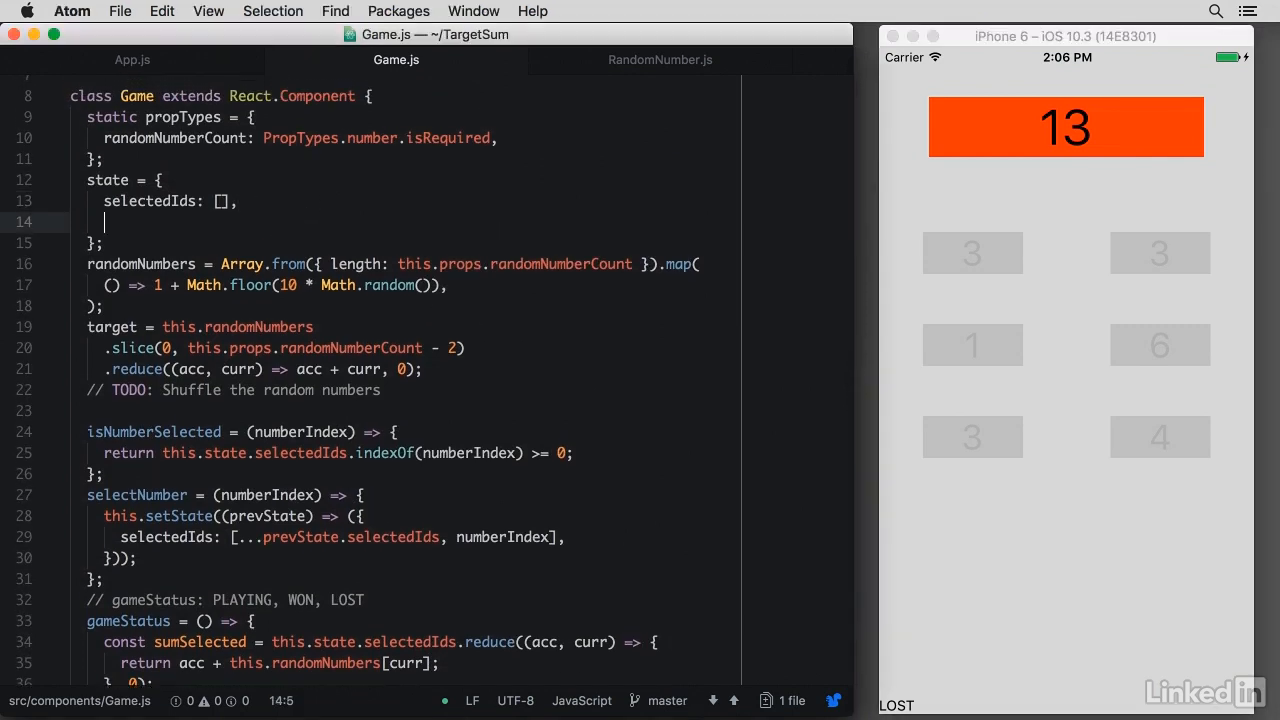
Add remainingSeconds state from this.props.initialSeconds and a required initialSeconds number propType
{"action": "type", "text": "remainin"}
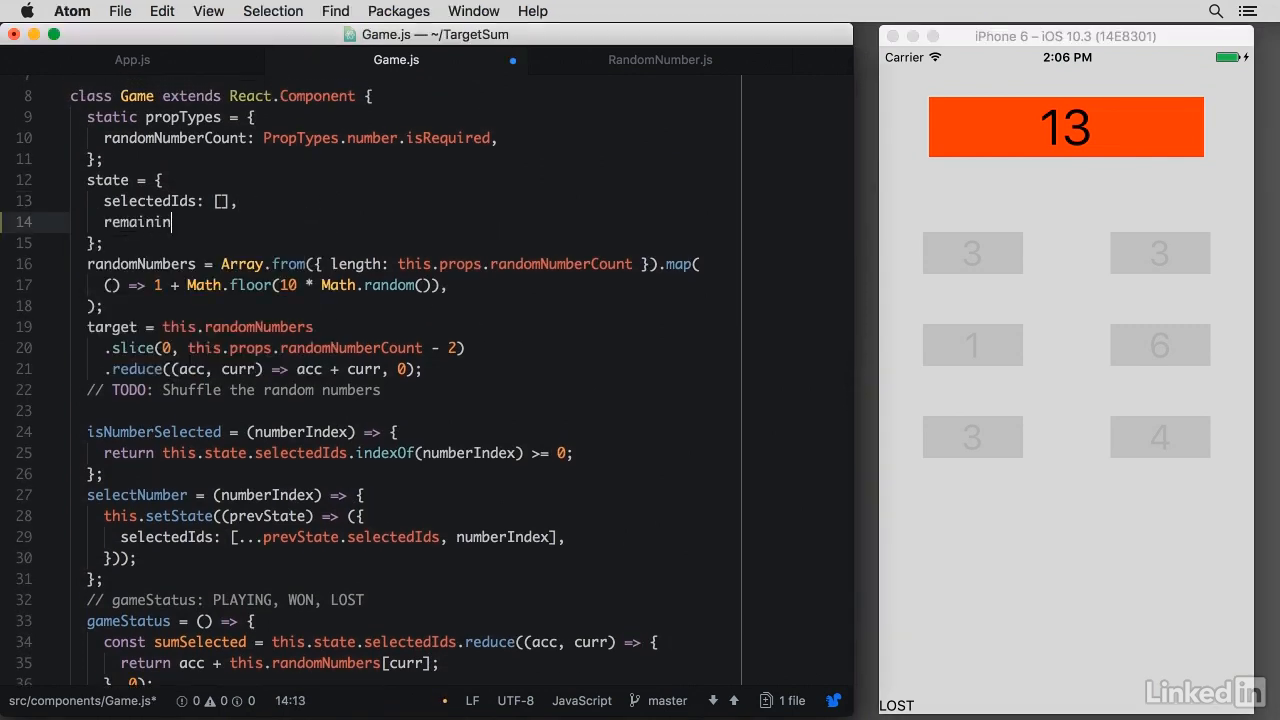
{"action": "type", "text": "gSeconds:"}
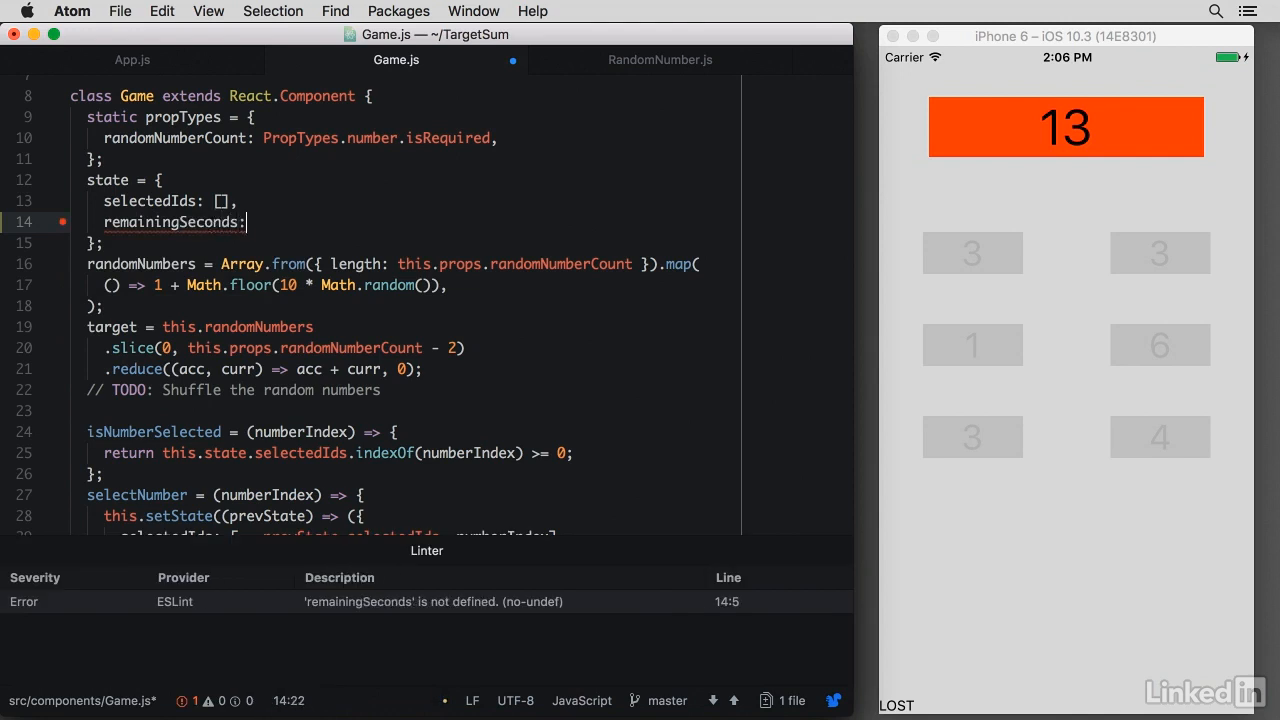
{"action": "type", "text": "10,"}
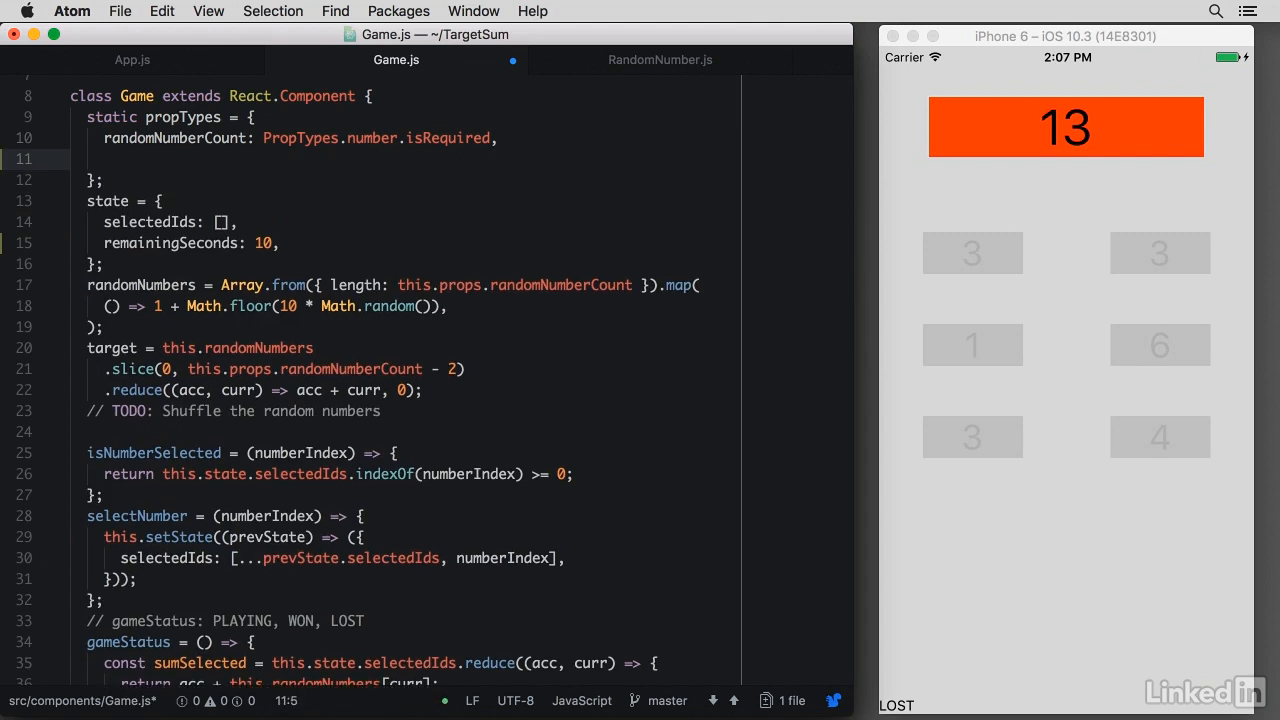
{"action": "type", "text": "initialSeconds: PropTypes.number.isRequired,"}
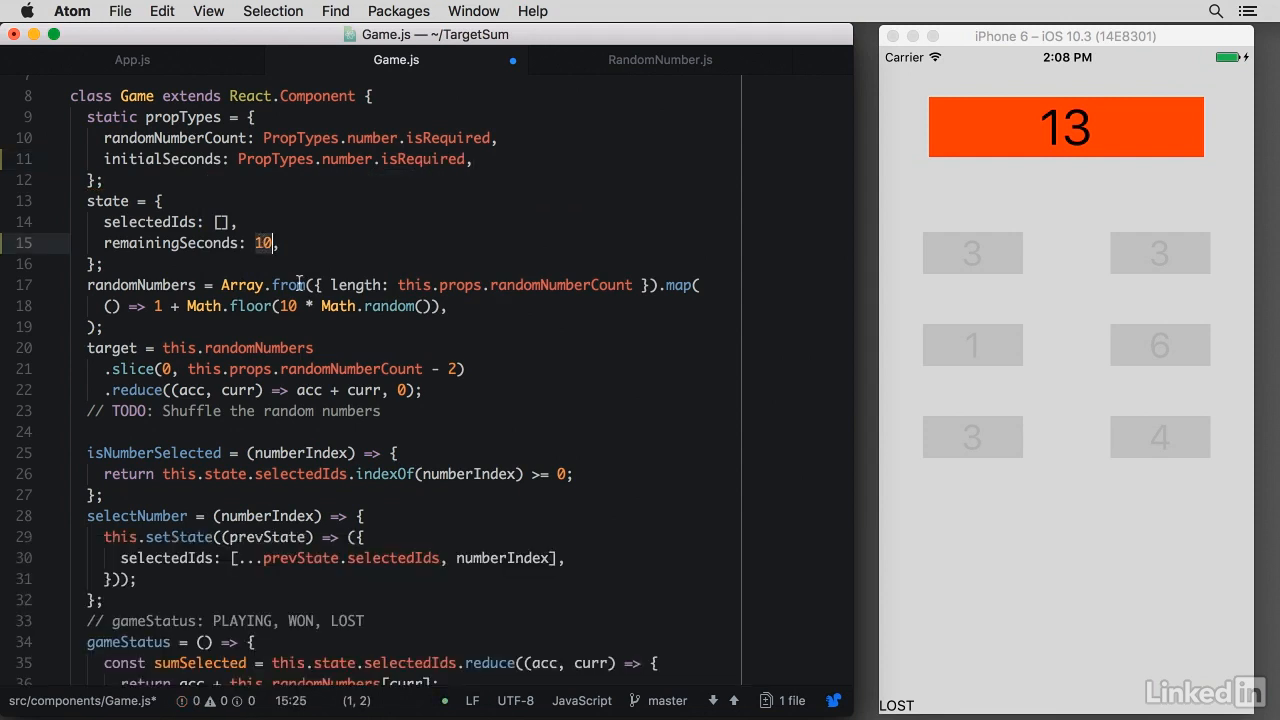
{"action": "type", "text": "this.props.initialSeconds"}
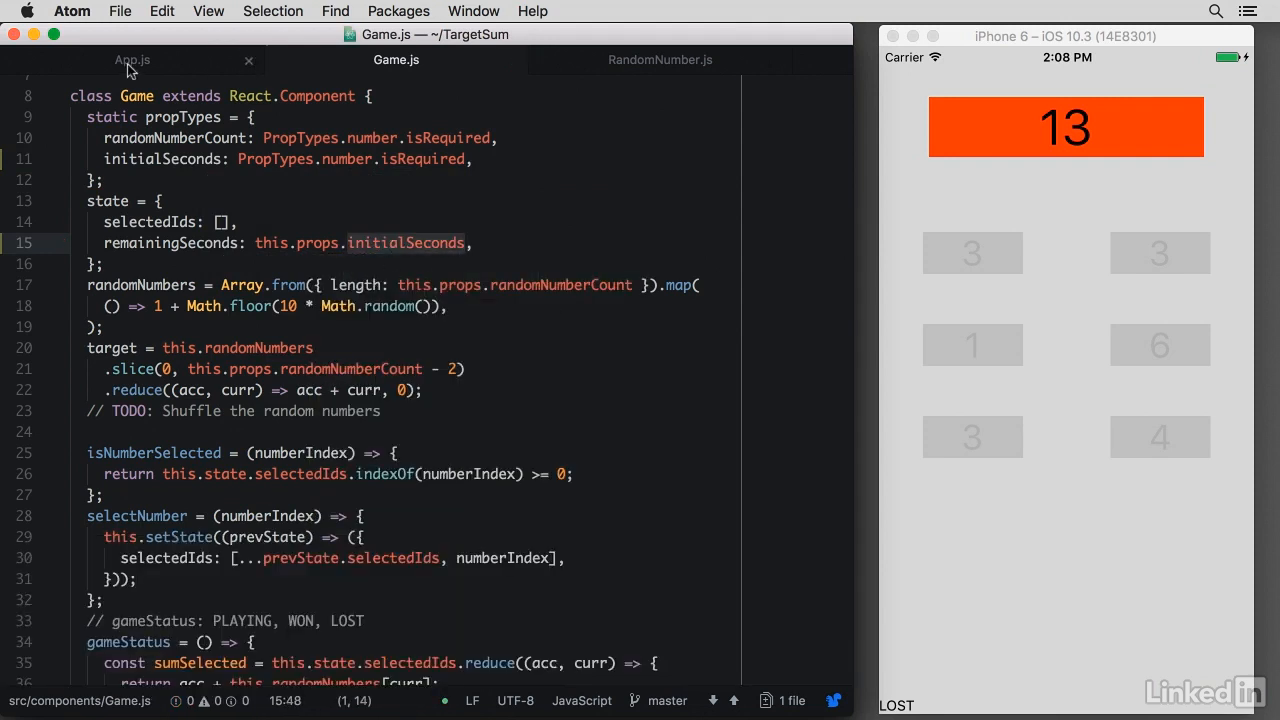
In App.js, pass initialSeconds={} to the Game element, then return to Game.js
{"action": "left_click", "coordinate": [132, 59]}
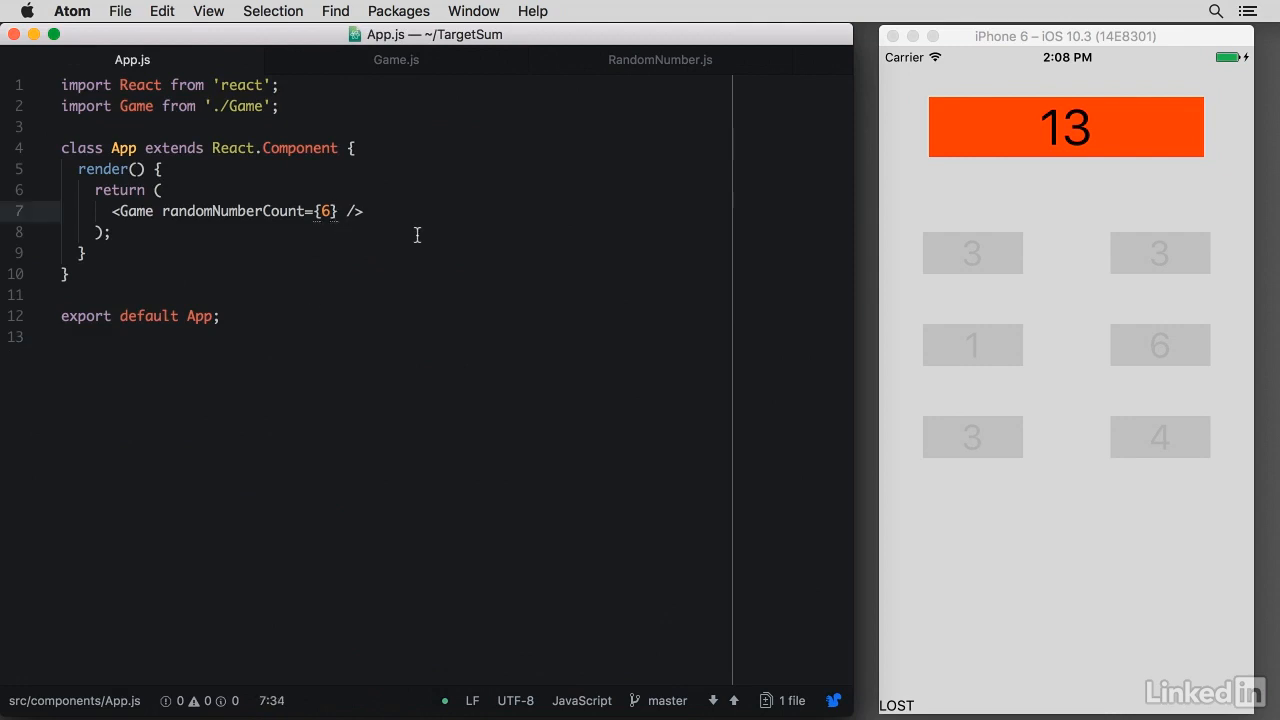
{"action": "type", "text": "initialSeconds={}"}
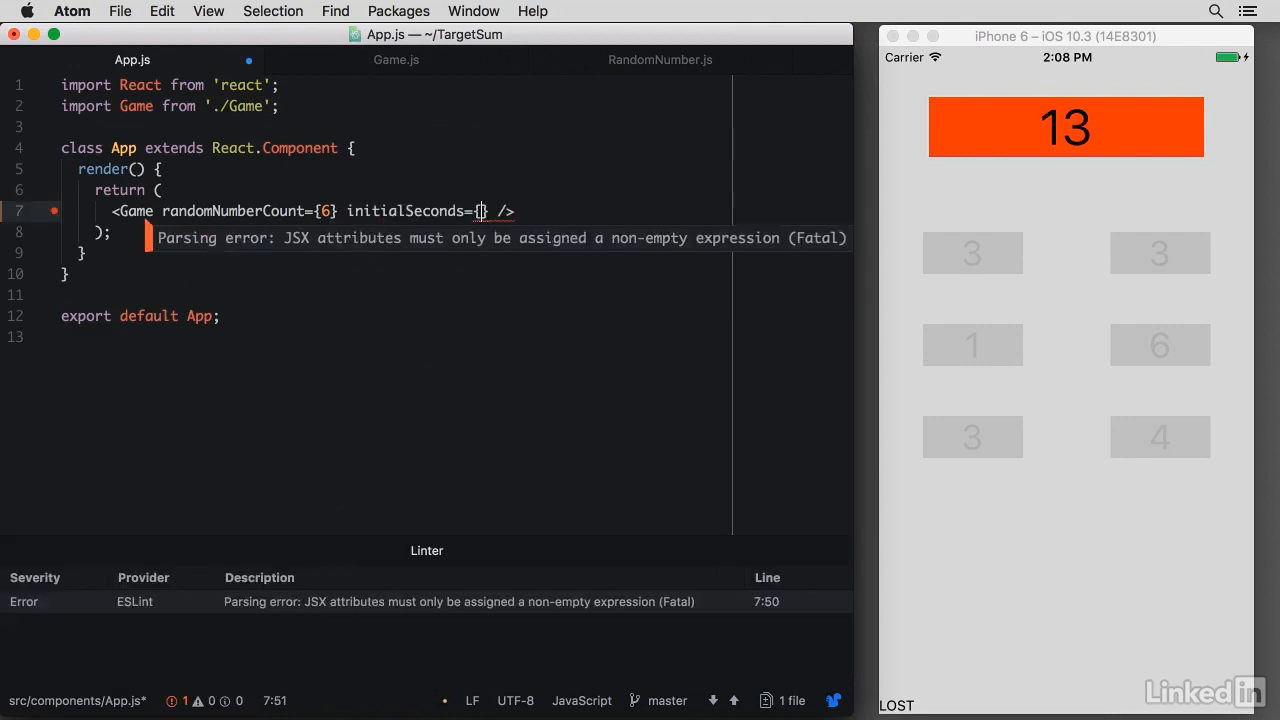
{"action": "left_click", "coordinate": [396, 60]}
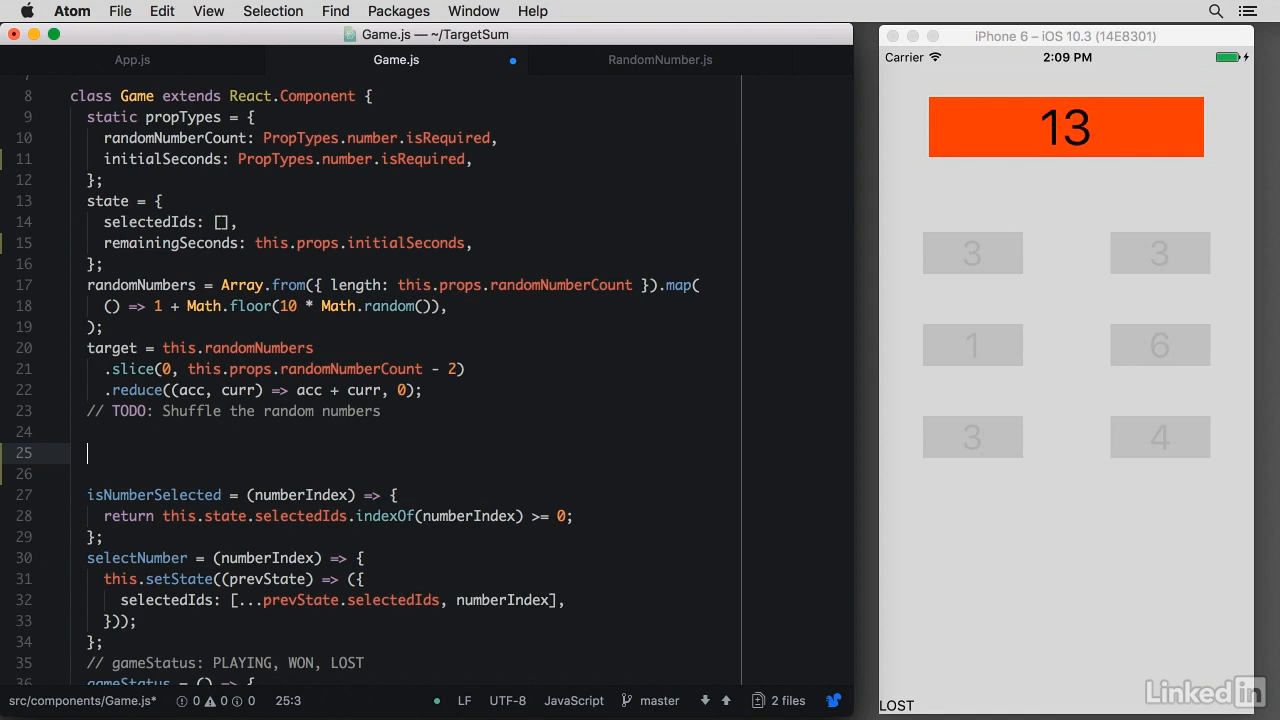
Insert componentDidMount with a 1000 ms setInterval decrementing remainingSeconds by 1 via setState
{"action": "type", "text": "cdm"}
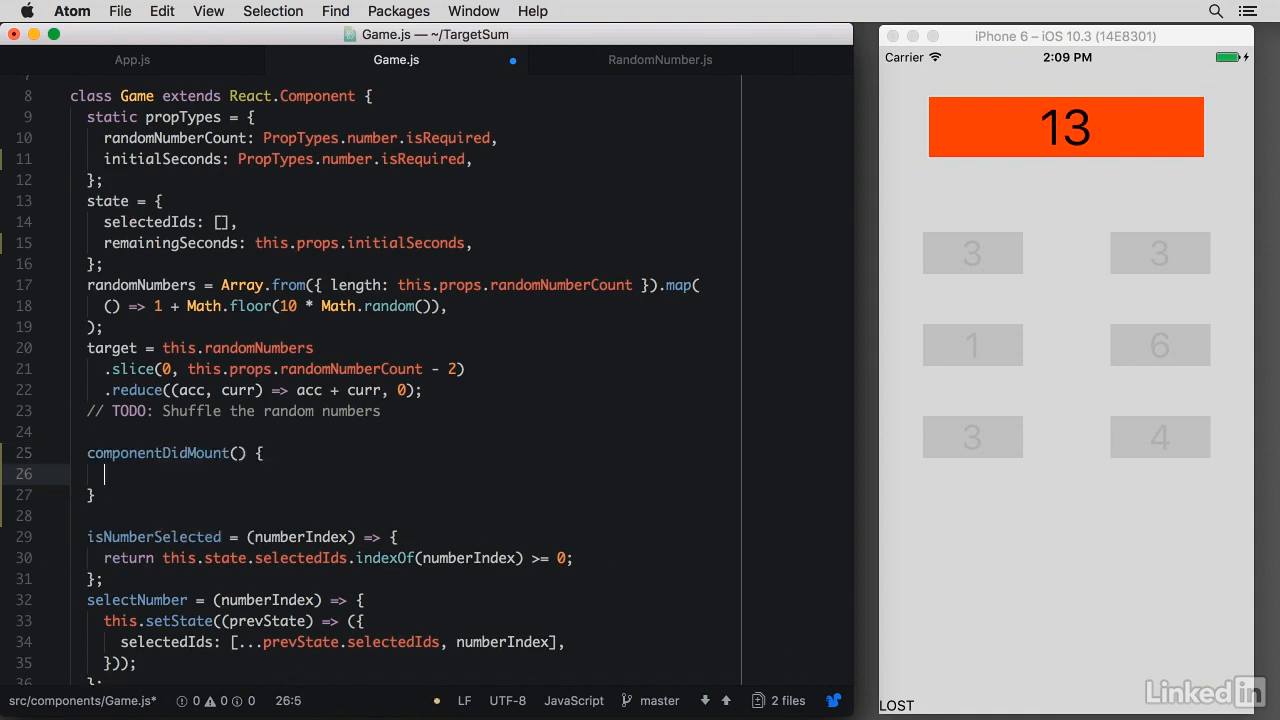
{"action": "type", "text": "set"}
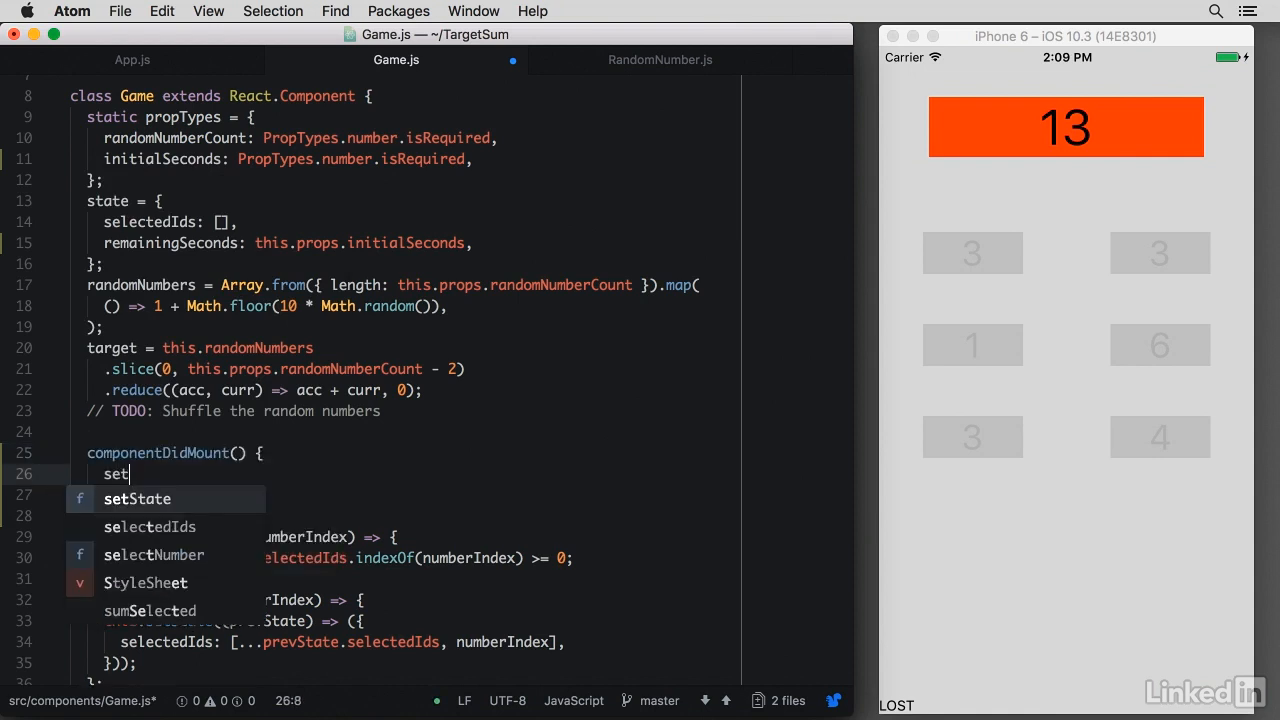
{"action": "type", "text": "Interv"}
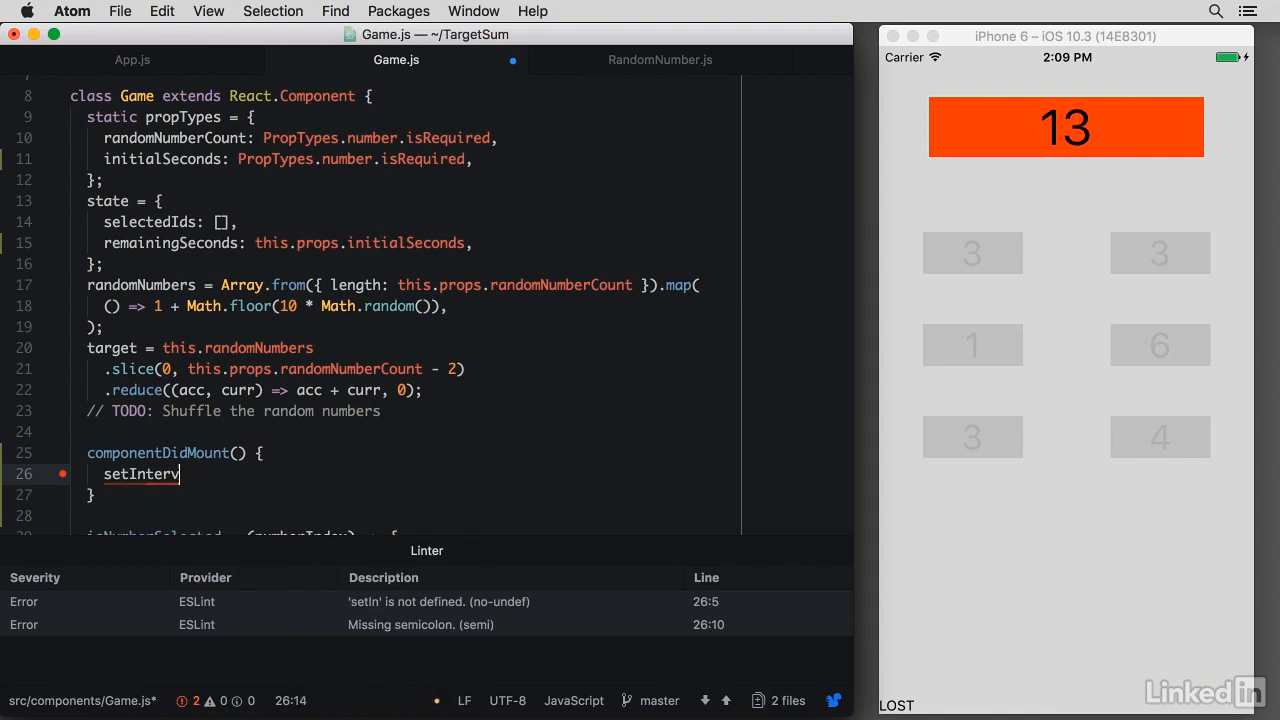
{"action": "type", "text": "al(() => {"}
{"action": "type", "text": "}, 1000);"}
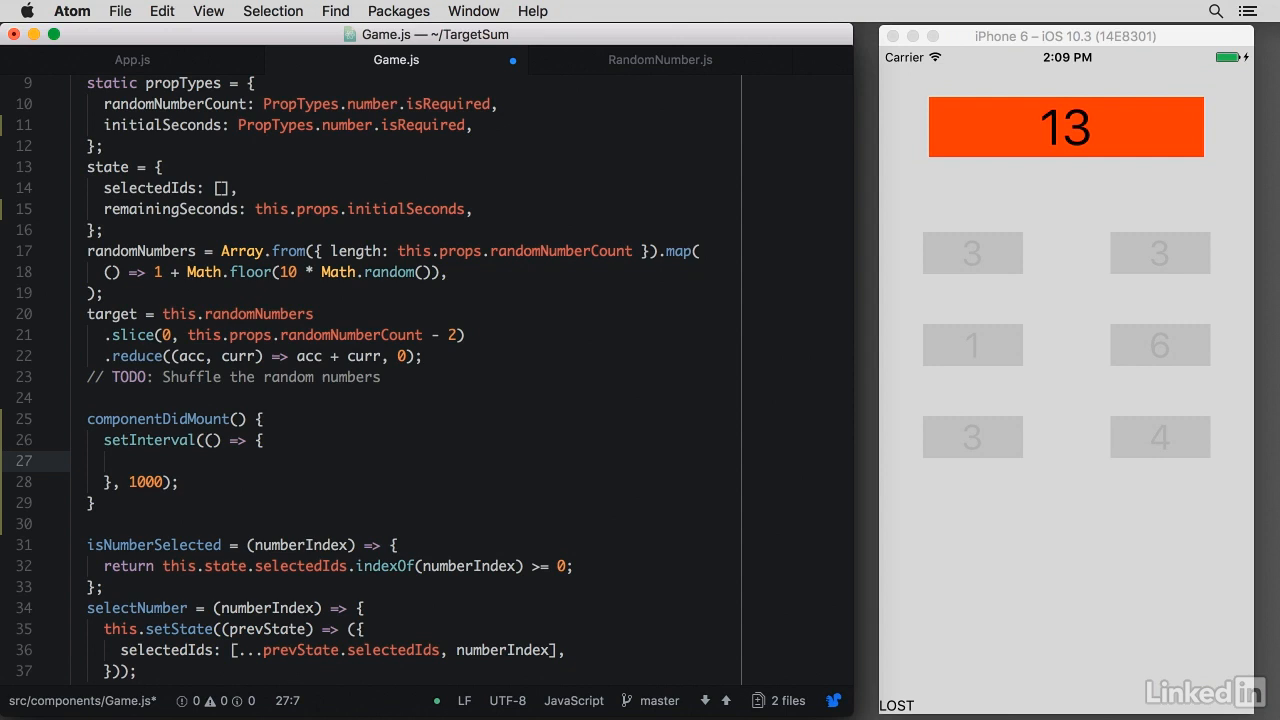
{"action": "type", "text": "ss"}
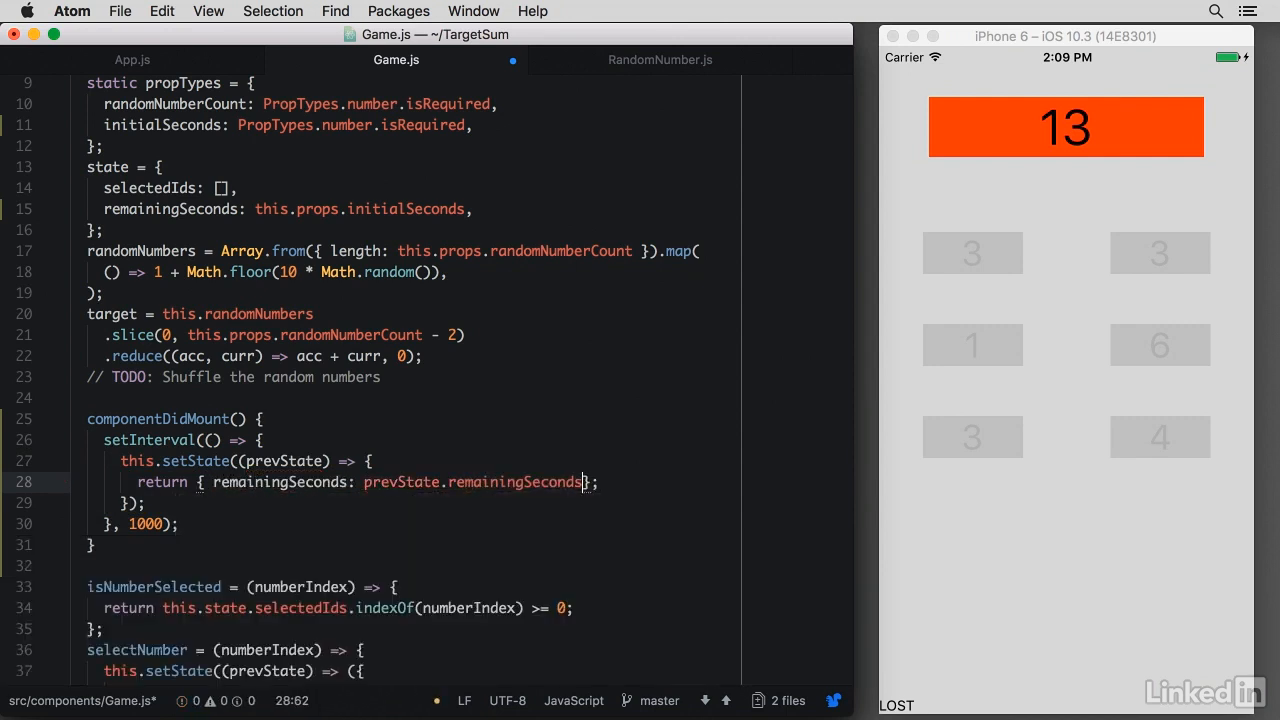
{"action": "type", "text": "- 1"}
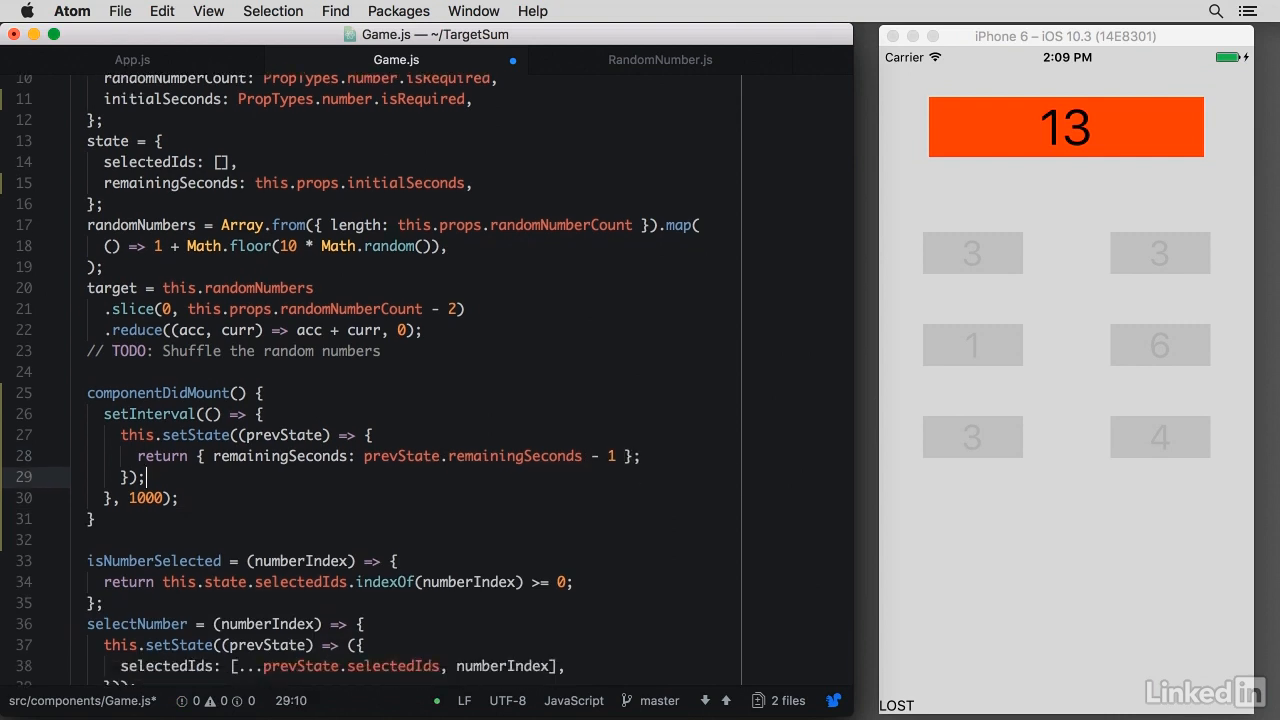
Render {this.state.remainingSeconds} in the bottom Text in place of gameStatus
{"action": "scroll", "scroll_direction": "down", "scroll_amount": 3}
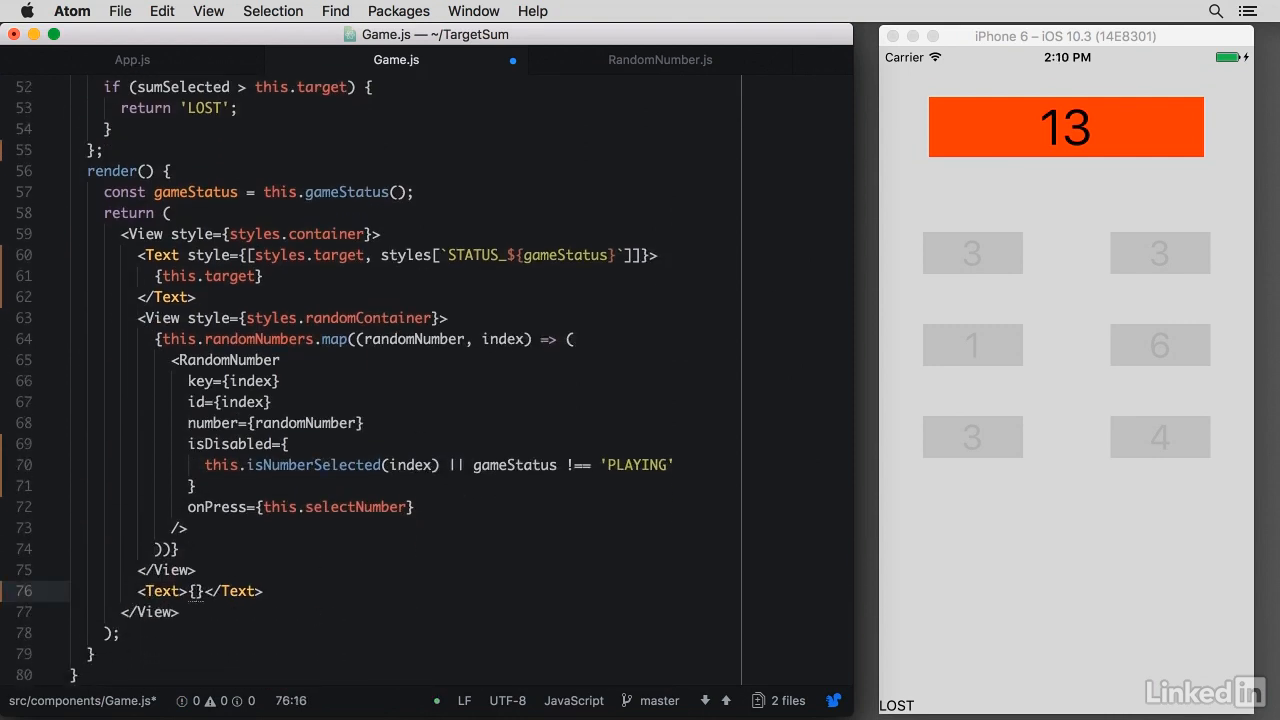
{"action": "type", "text": "this.st"}
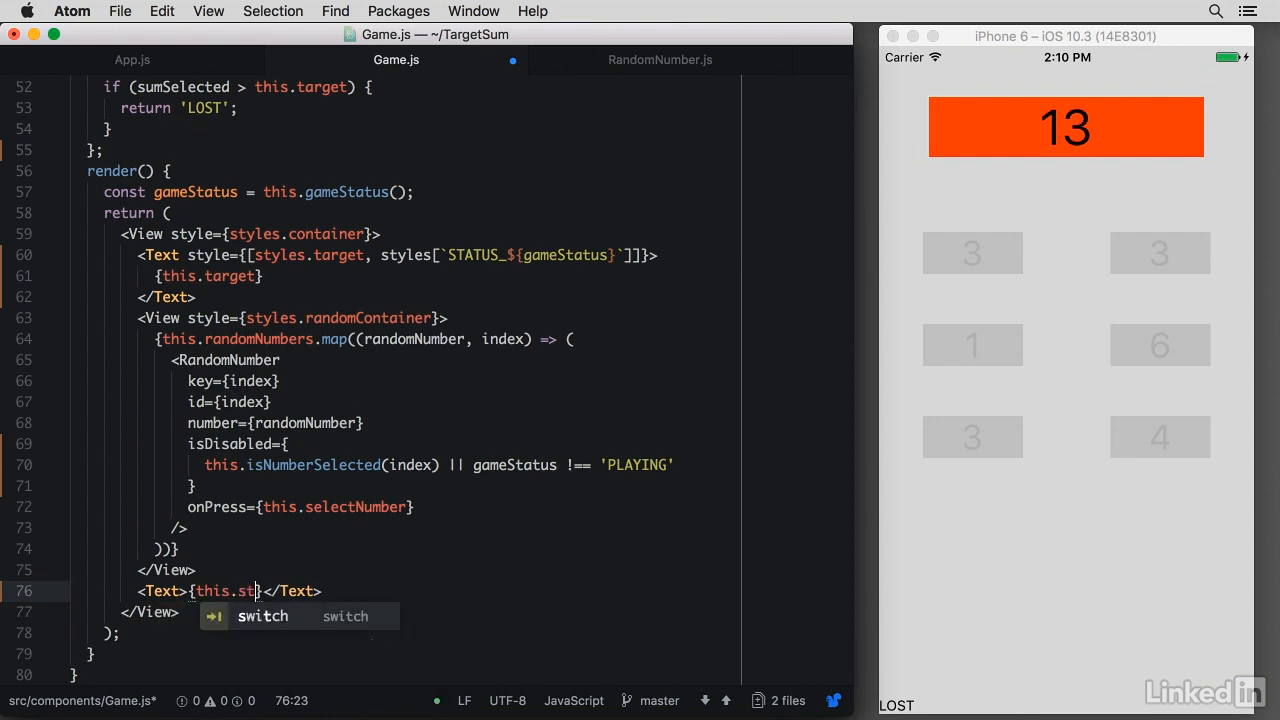
{"action": "type", "text": "ate.remainingSeconds"}
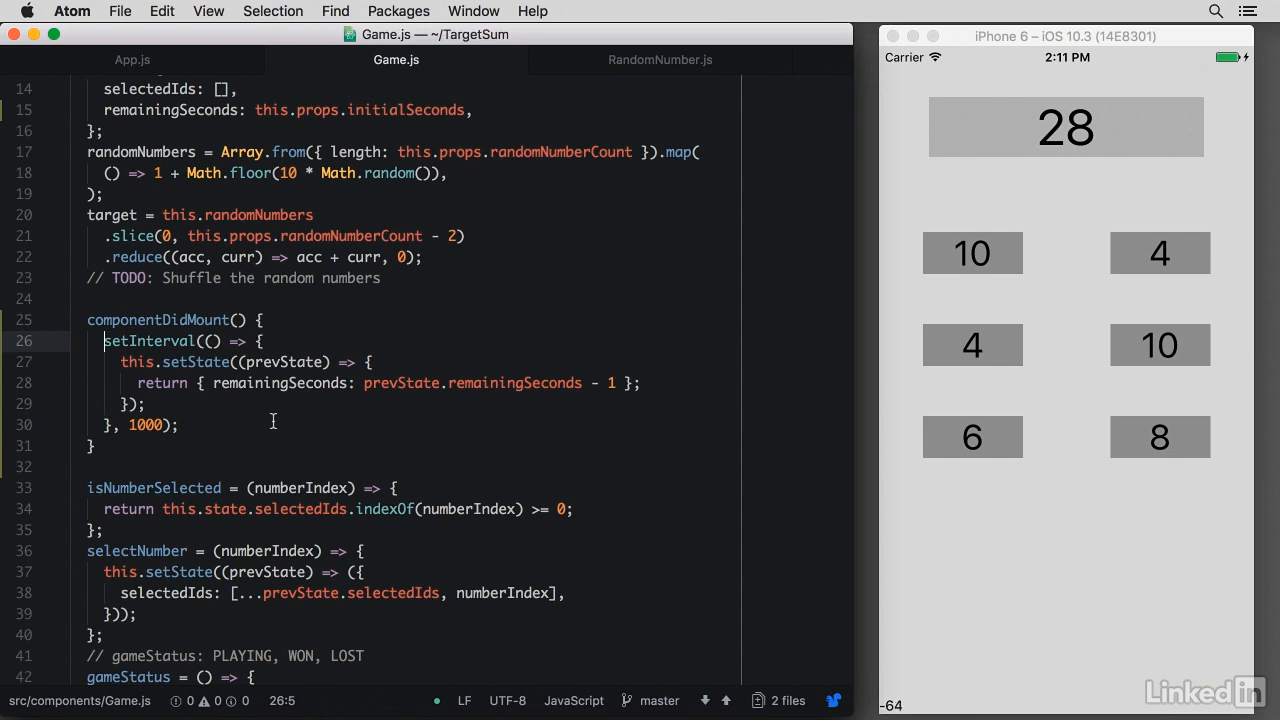
Assign setInterval to this.intervalId and add an empty componentWillUnmount method via cwu
{"action": "type", "text": "this."}
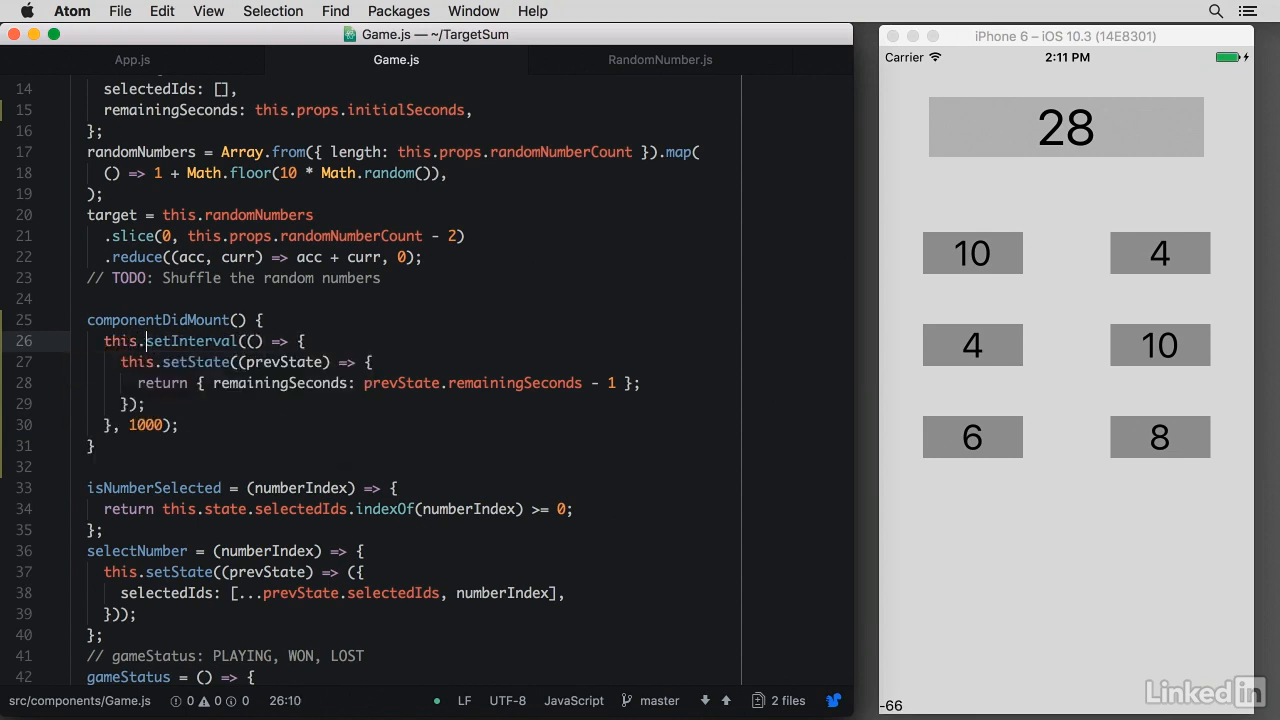
{"action": "type", "text": "intervalId ="}
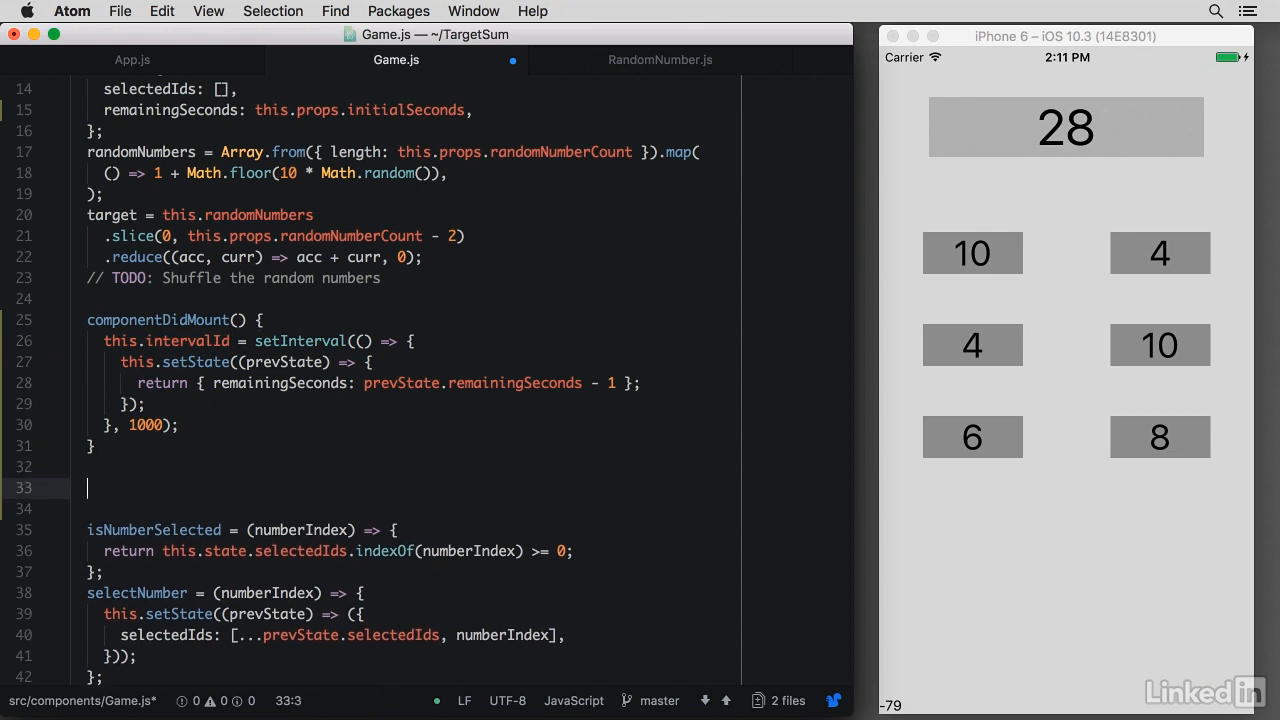
{"action": "type", "text": "cwu"}
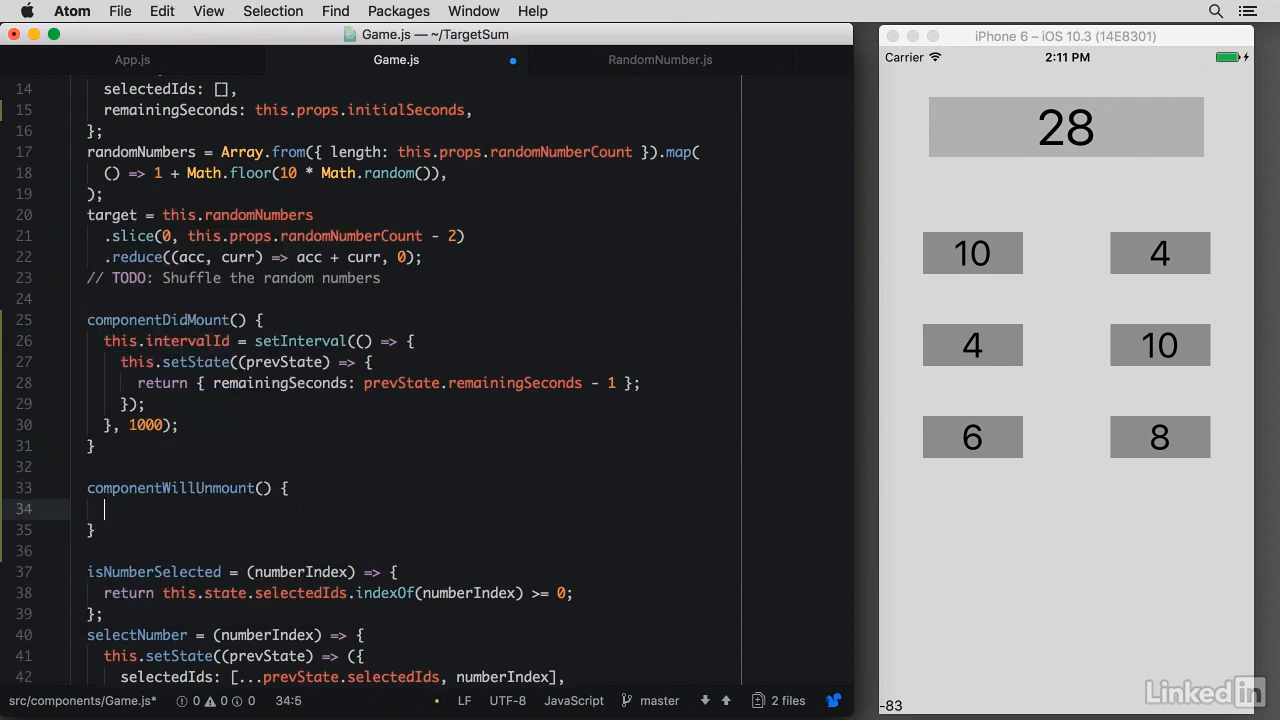
Call clearInterval(this.intervalId) inside componentWillUnmount
{"action": "type", "text": "clear"}
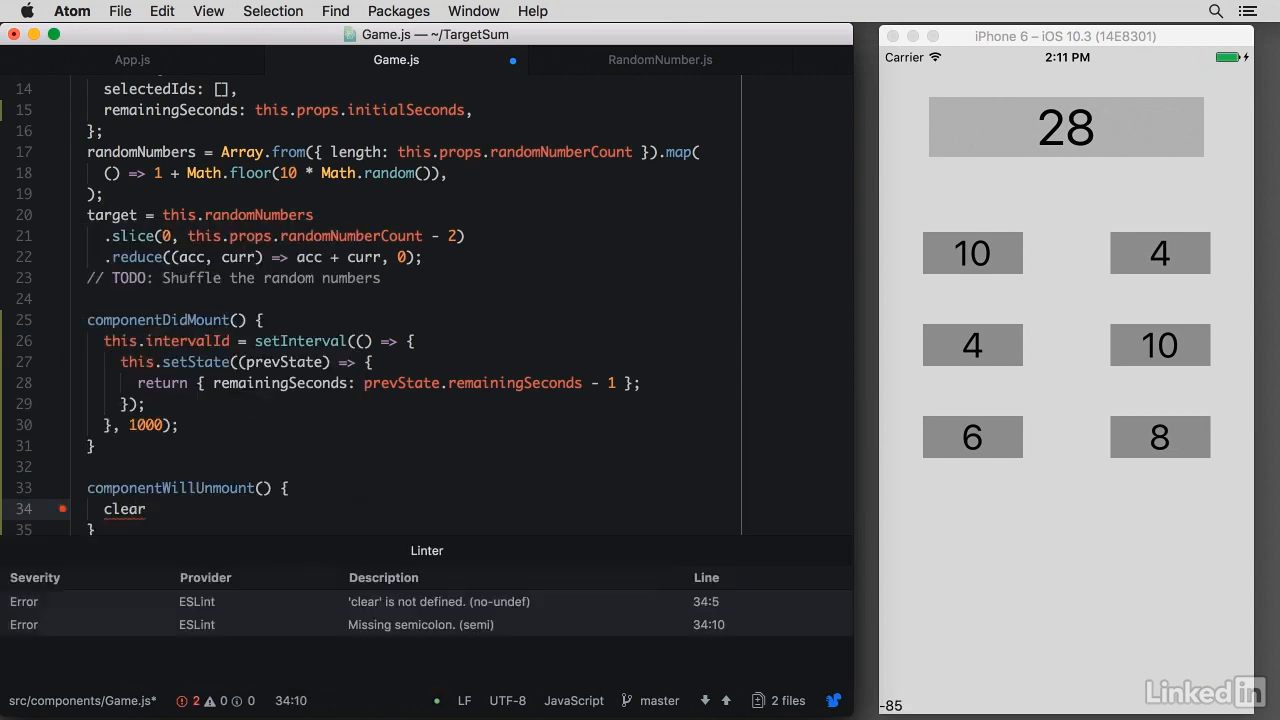
{"action": "type", "text": "In"}
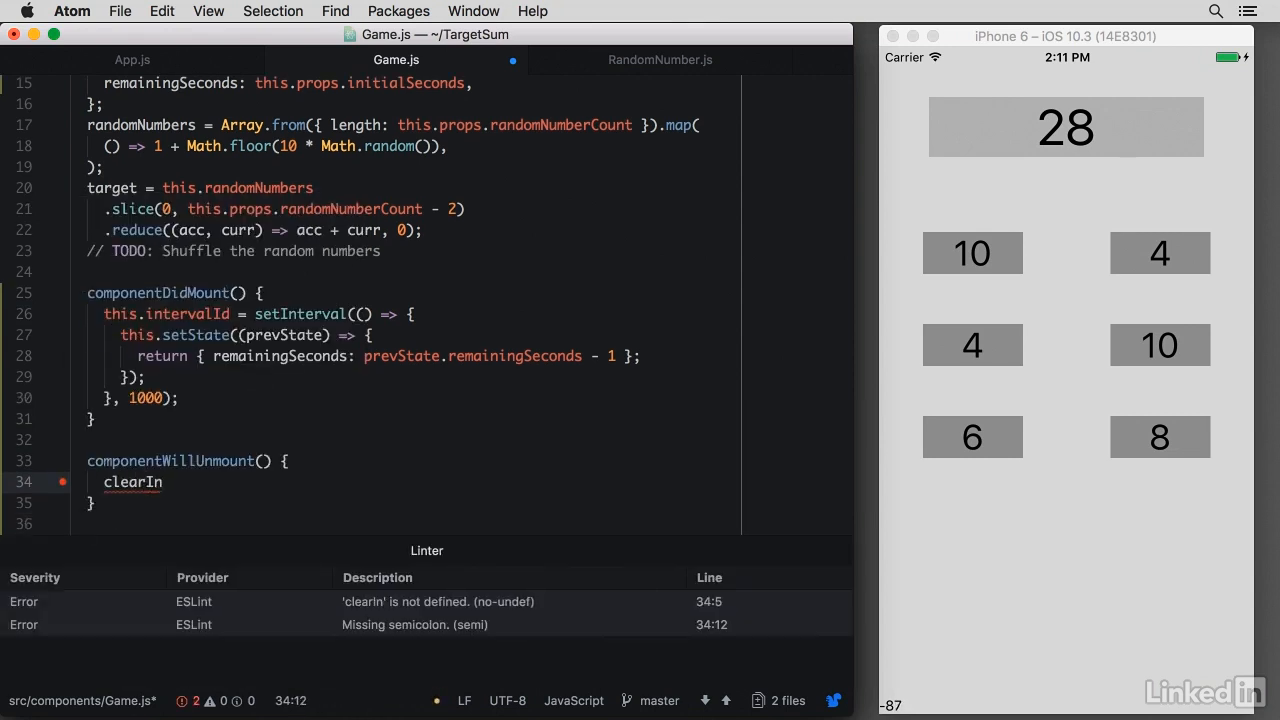
{"action": "type", "text": "terval"}
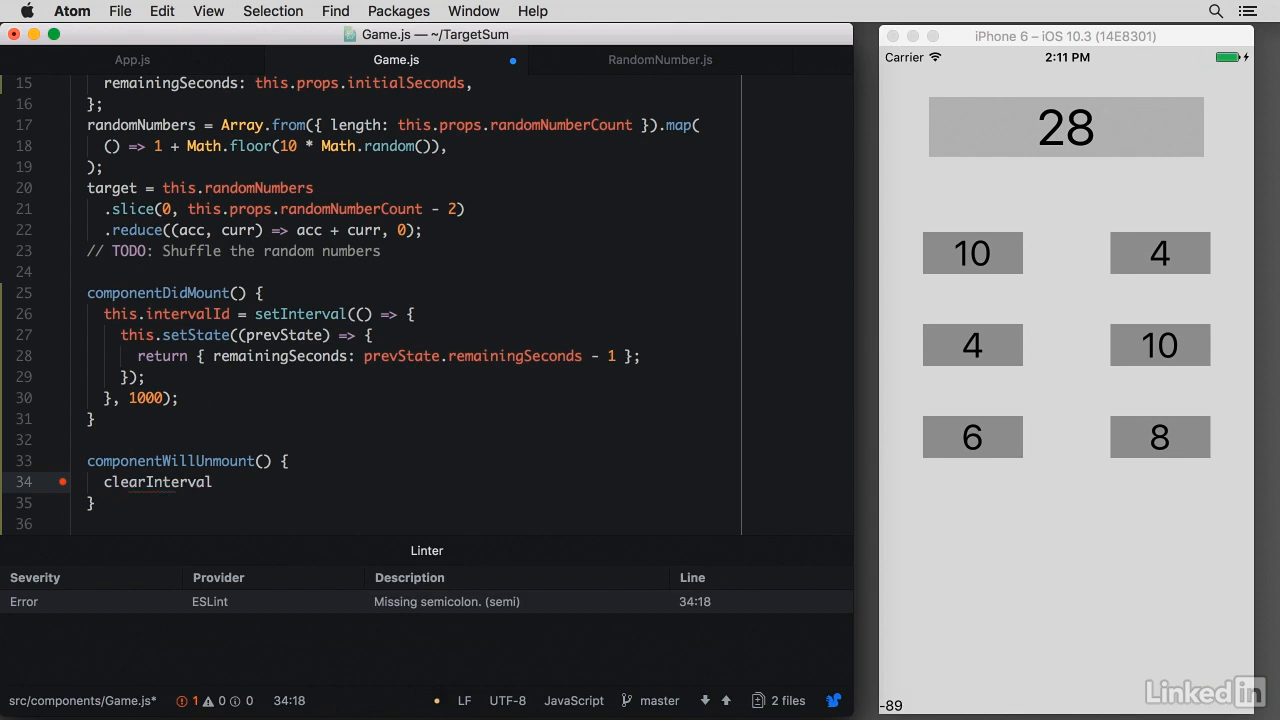
{"action": "type", "text": "(this.intervalId);"}
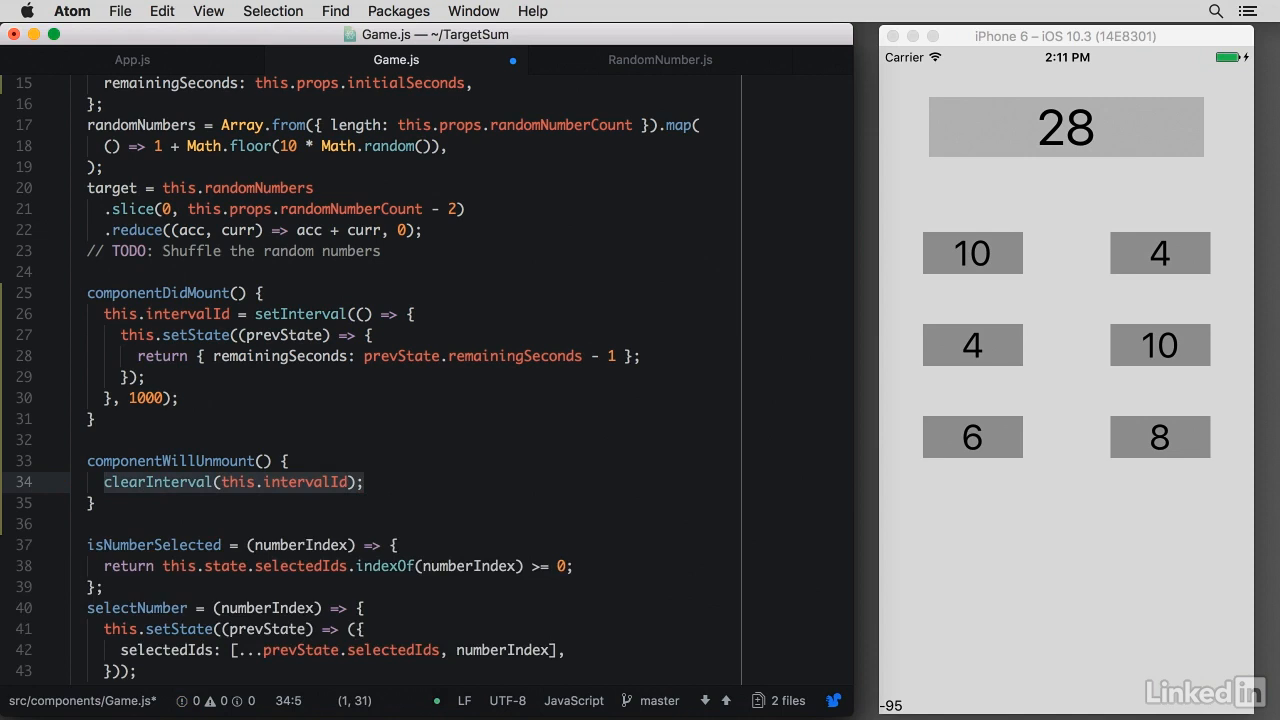
Add a setState callback that clears this.intervalId when remainingSeconds === 0
{"action": "left_click", "coordinate": [137, 377]}
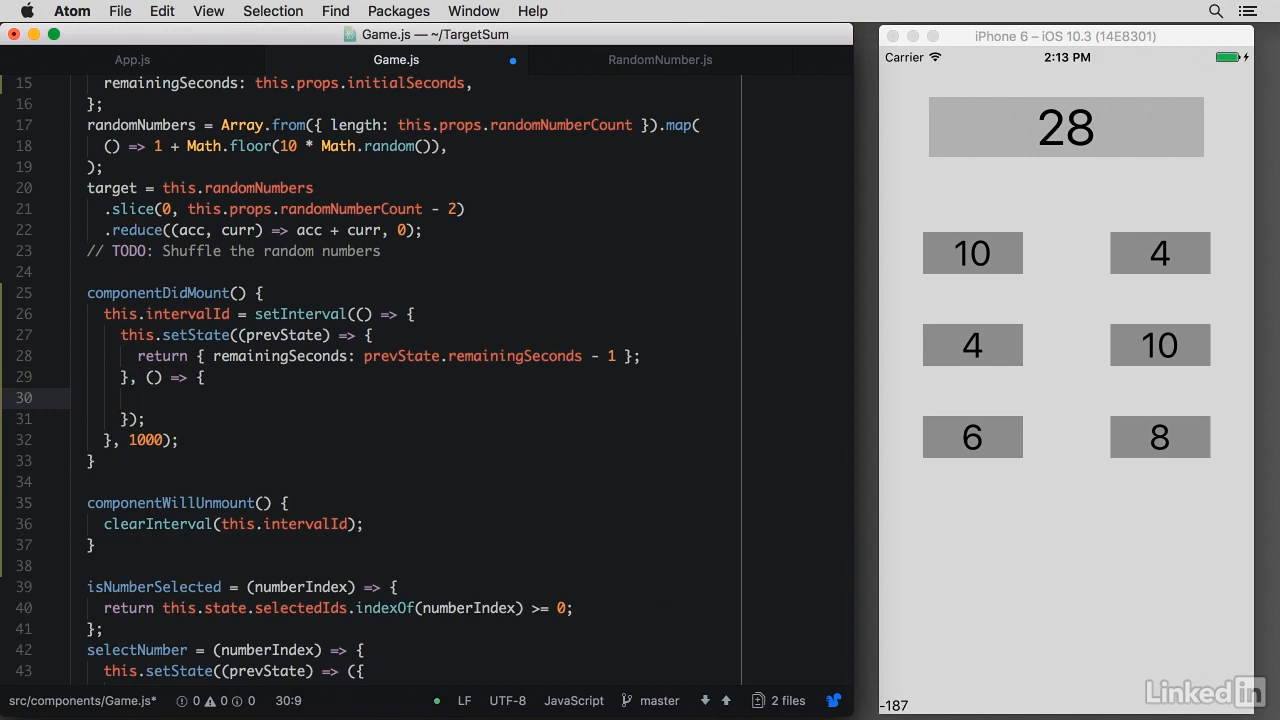
{"action": "left_click", "coordinate": [137, 398]}
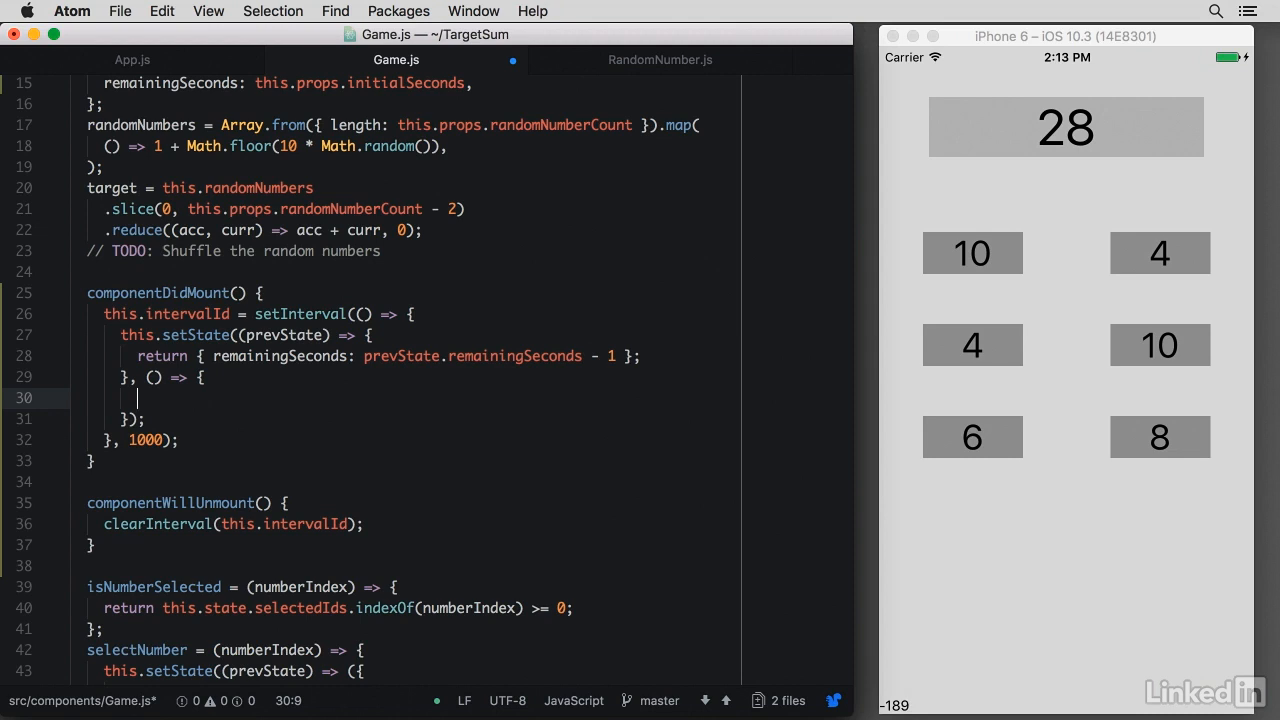
{"action": "type", "text": "if"}
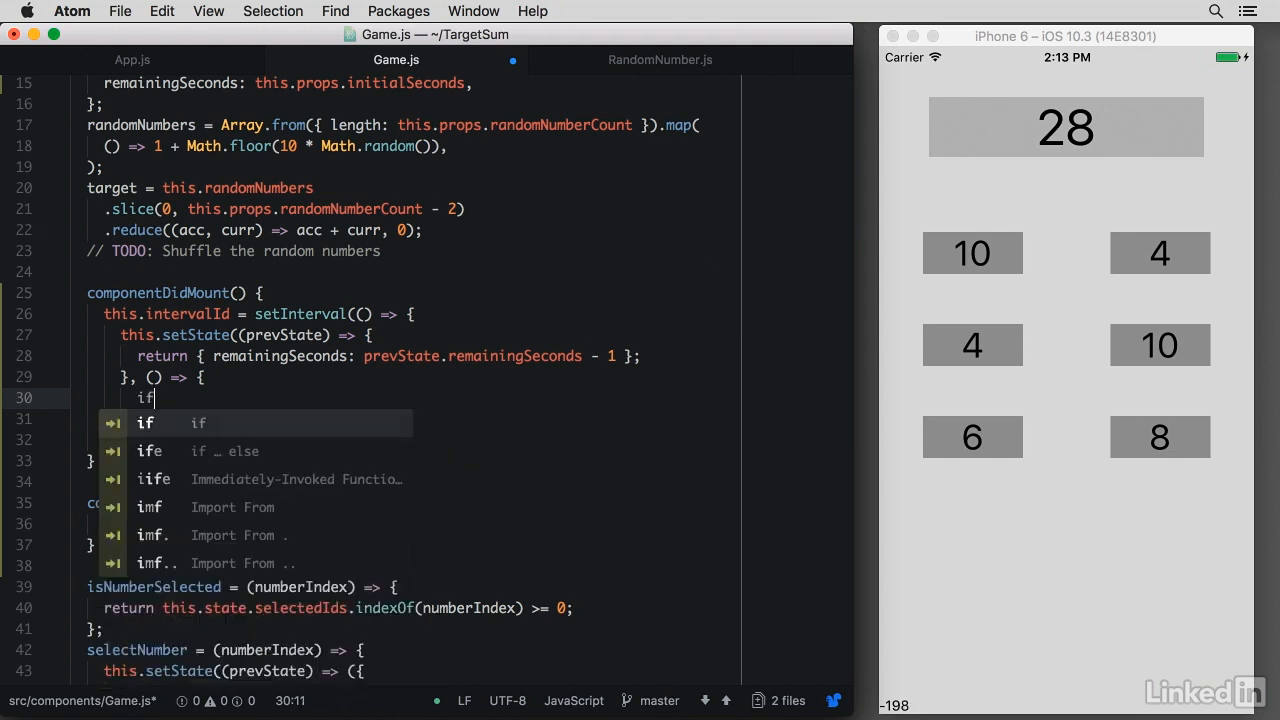
{"action": "type", "text": "(this.s"}
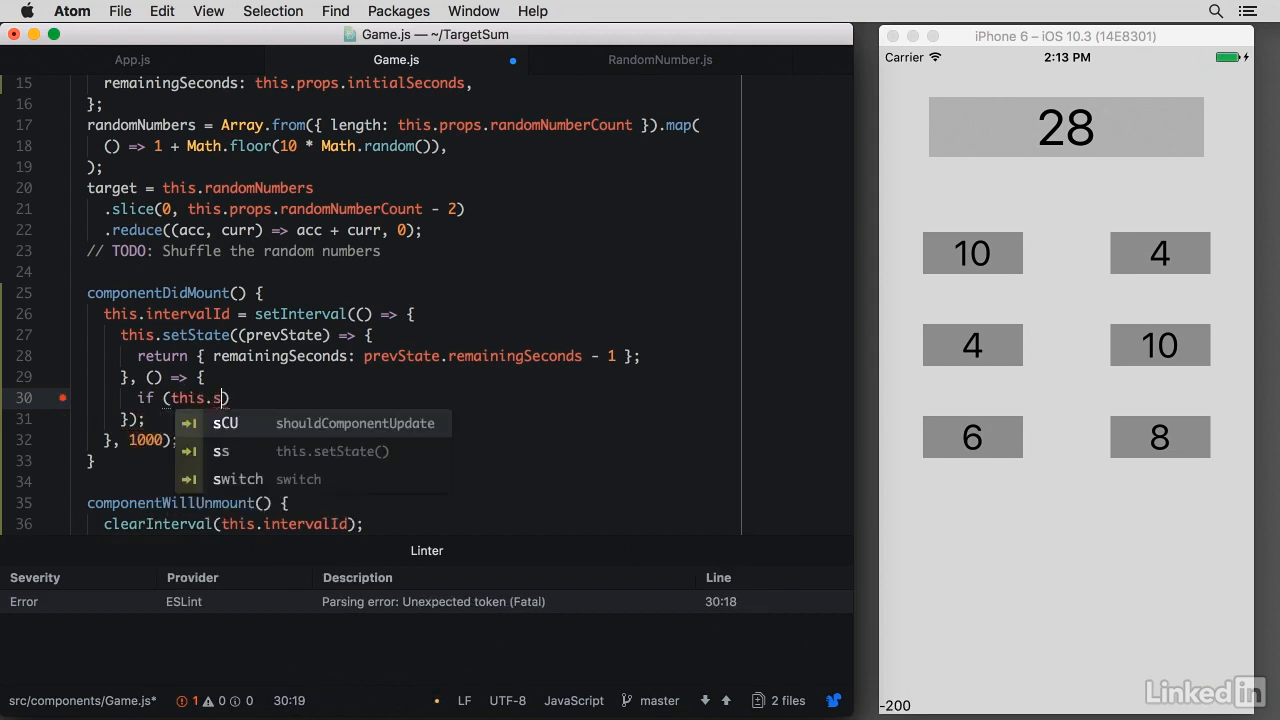
{"action": "type", "text": "tate.remainingSeconds === 0"}
{"action": "type", "text": "clearInterval(this.intervalId);"}
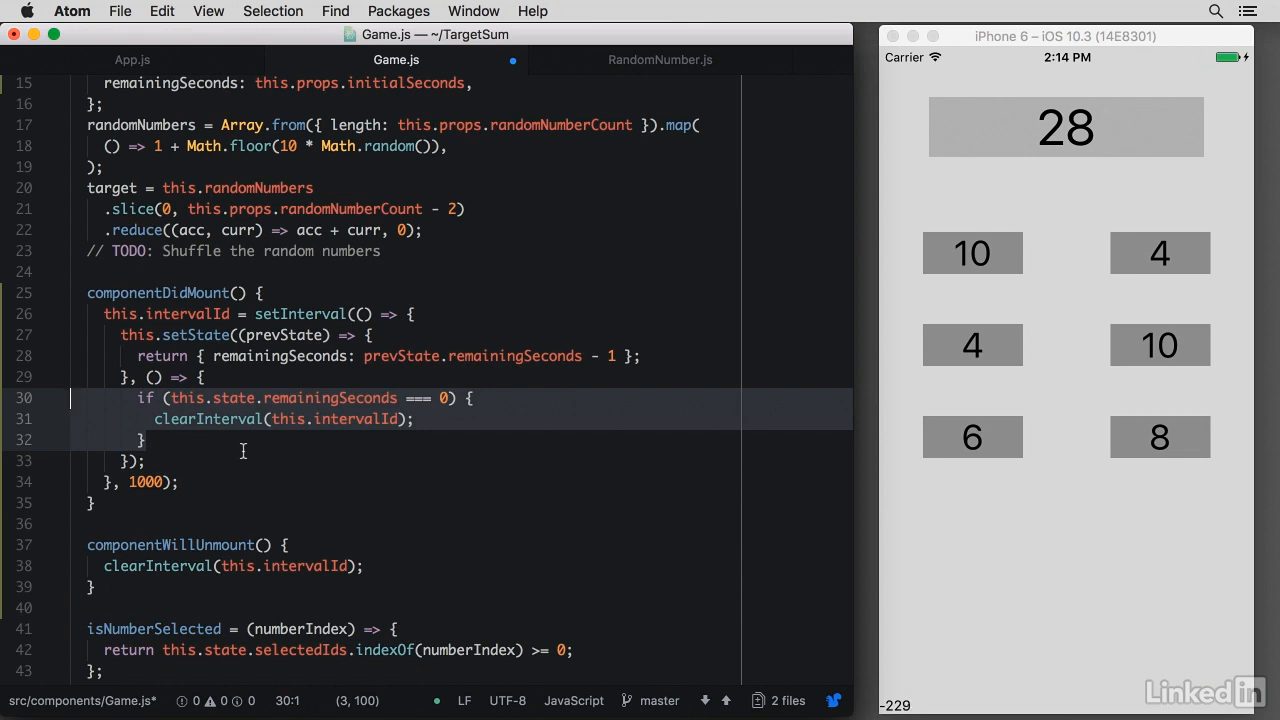
Watch the simulator game count down from 10 and stop at 0, then return to Atom
{"action": "left_click", "coordinate": [1060, 600]}
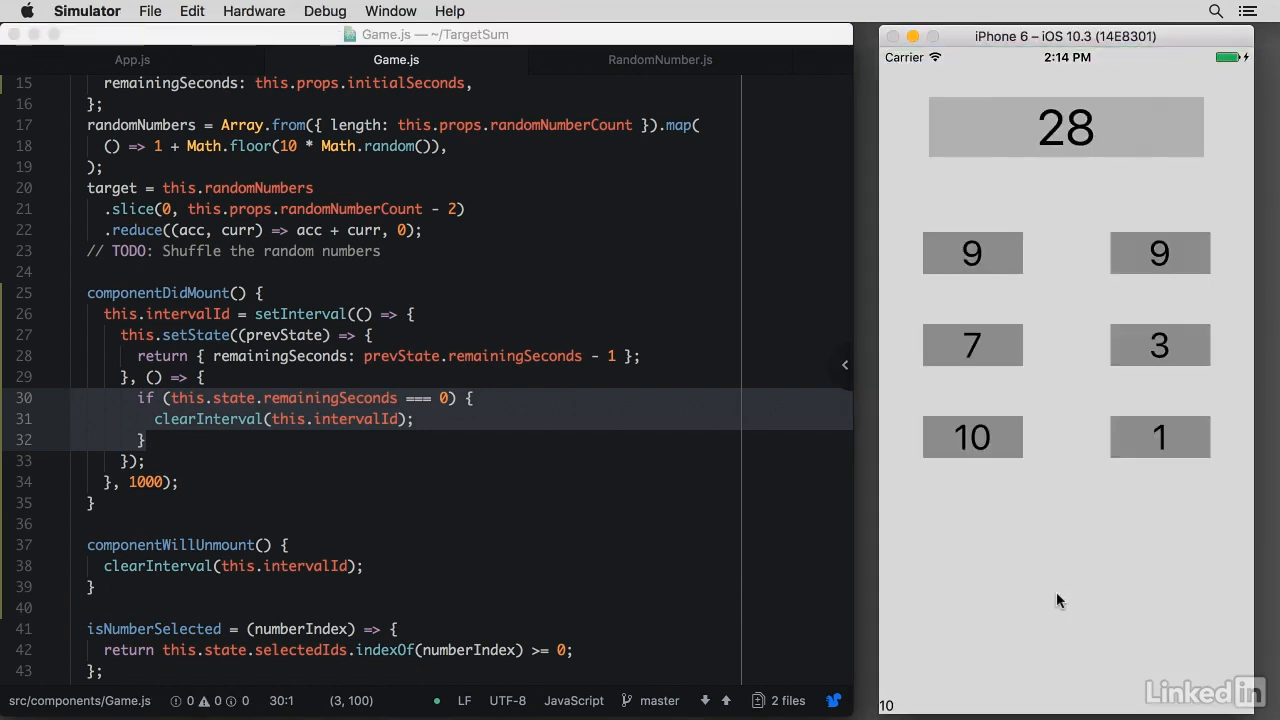
{"action": "mouse_move", "coordinate": [850, 547]}
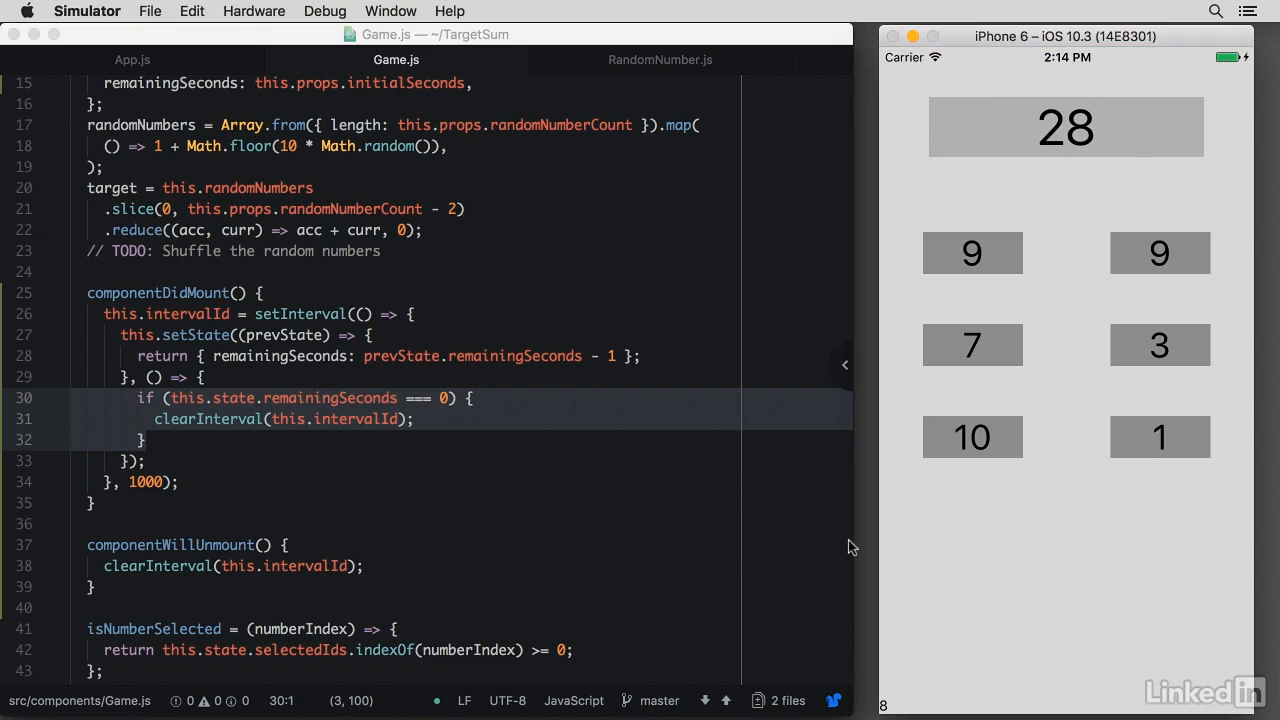
{"action": "mouse_move", "coordinate": [710, 500]}
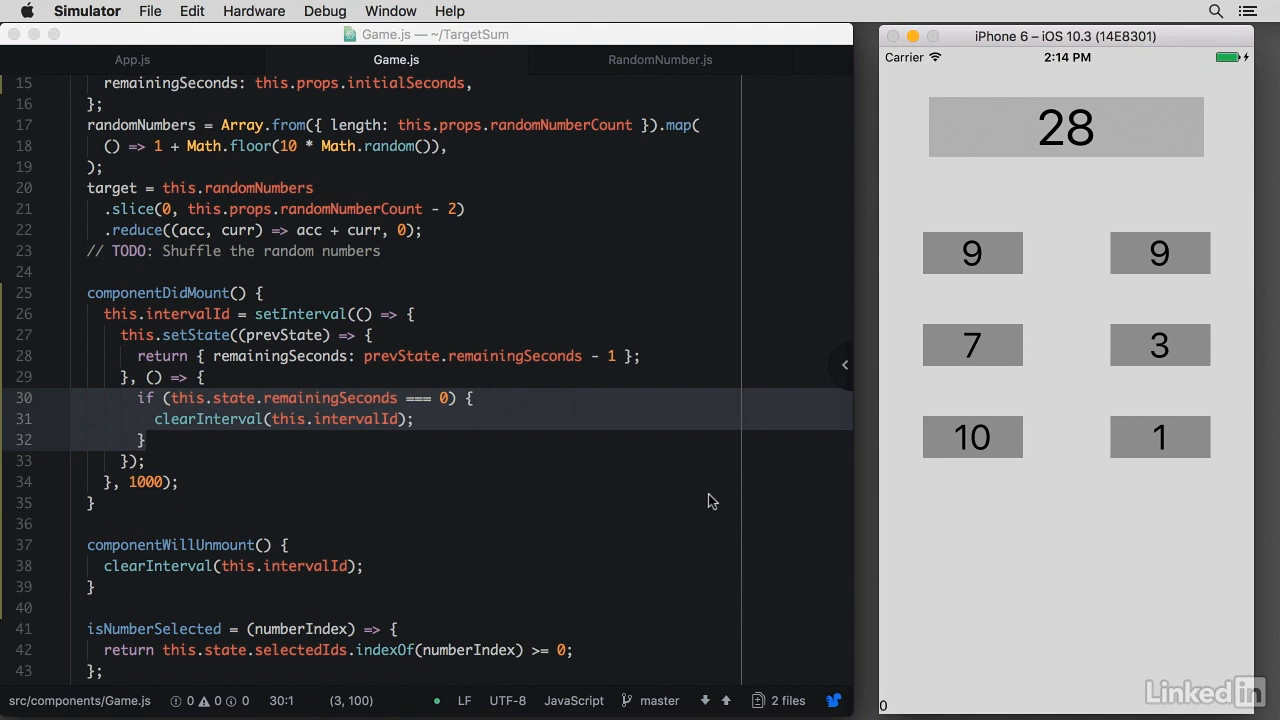
{"action": "left_click", "coordinate": [419, 474]}
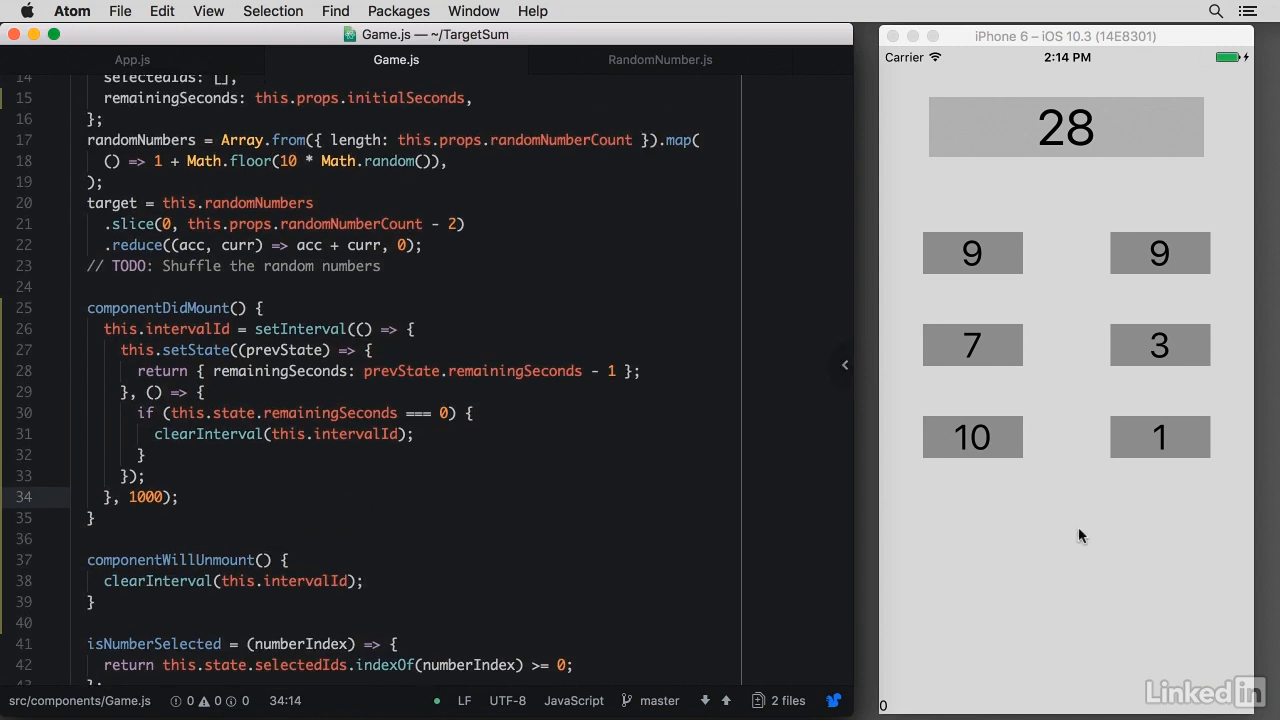
Make gameStatus first return 'LOST' when this.state.remainingSeconds is 0
{"action": "scroll", "scroll_direction": "down", "scroll_amount": 3}
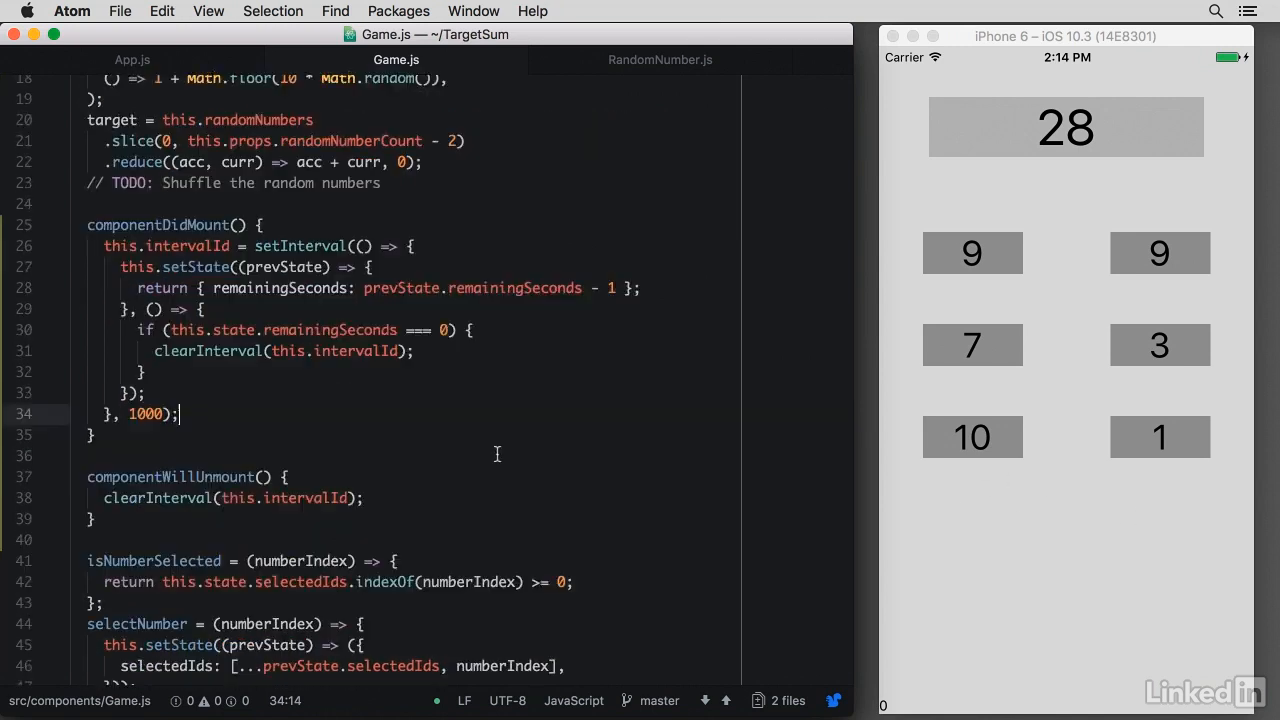
{"action": "scroll", "scroll_direction": "down", "scroll_amount": 3}
{"action": "type", "text": "if (this"}
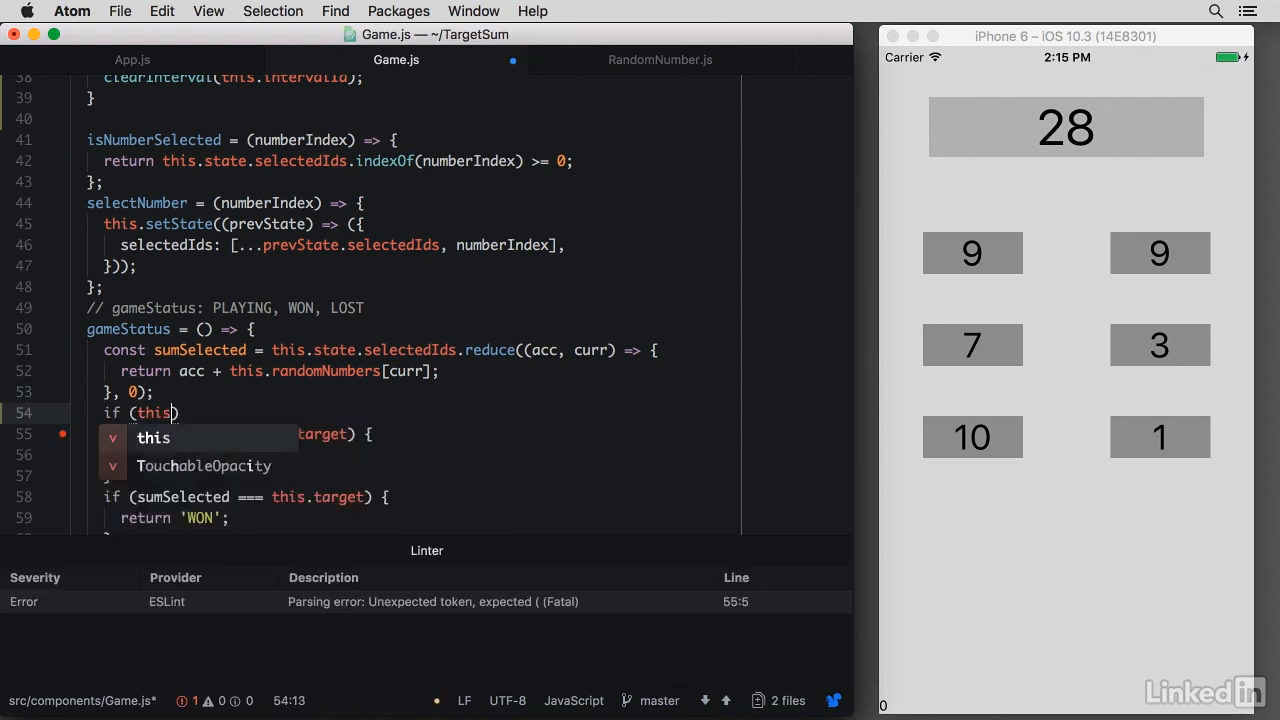
{"action": "type", "text": ".state.remainingSeconds === 0"}
{"action": "type", "text": "return 'LOST';"}
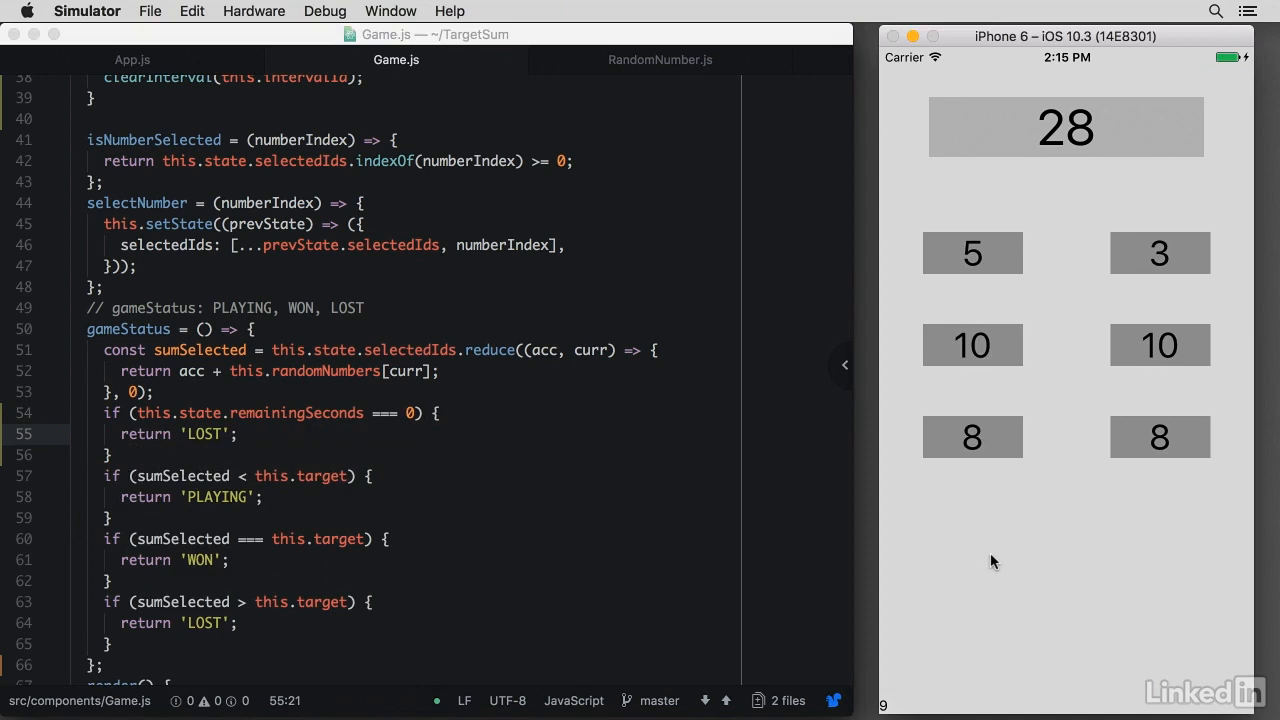
{"action": "mouse_move", "coordinate": [1060, 298]}
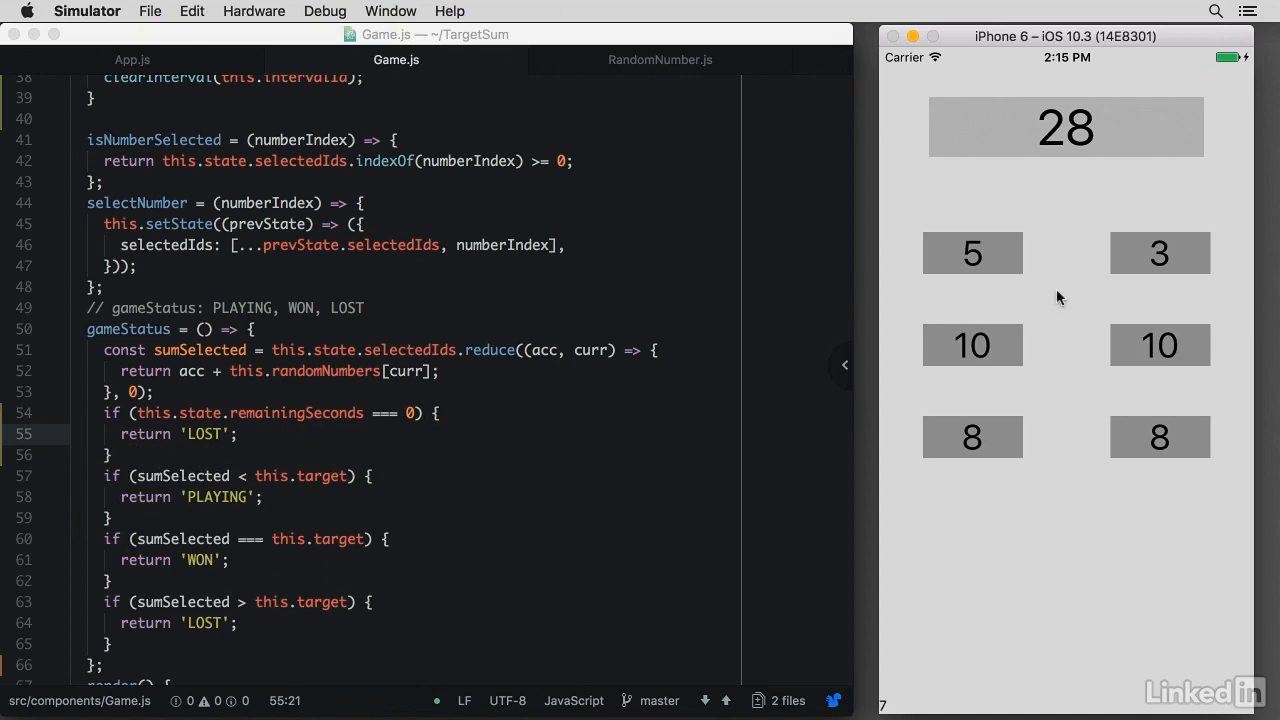
{"action": "mouse_move", "coordinate": [1078, 605]}
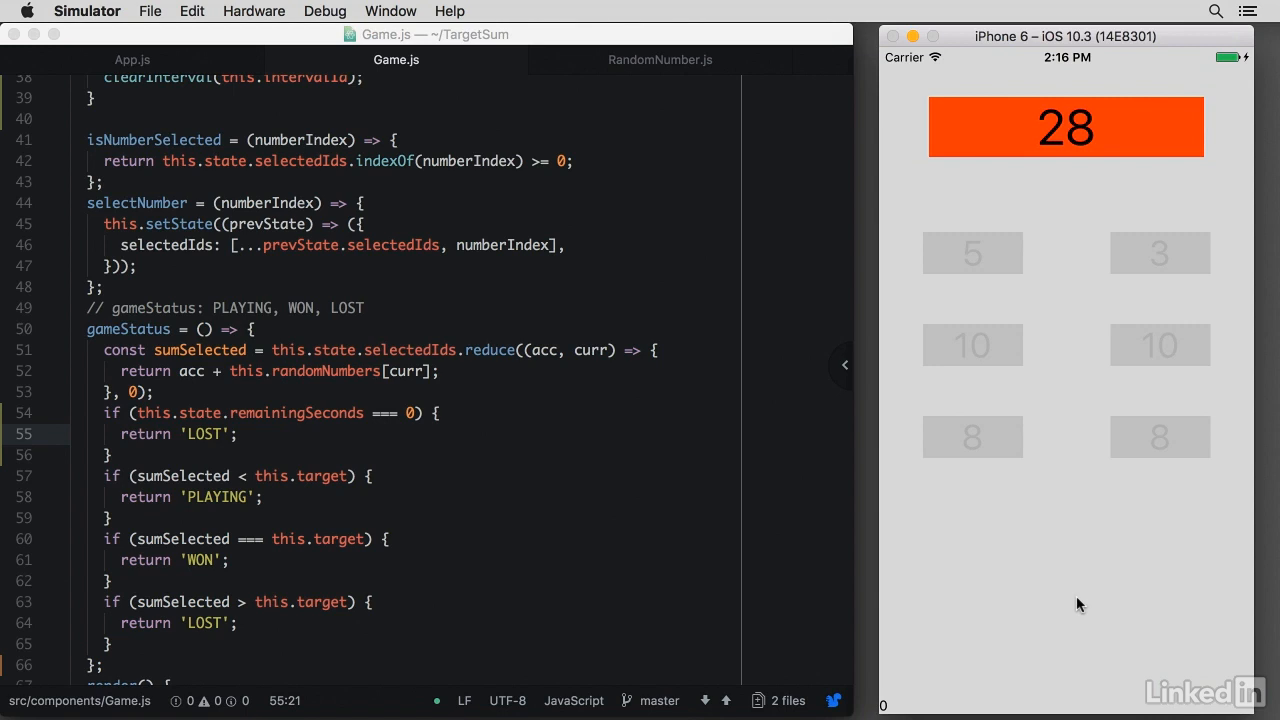
{"action": "mouse_move", "coordinate": [986, 525]}
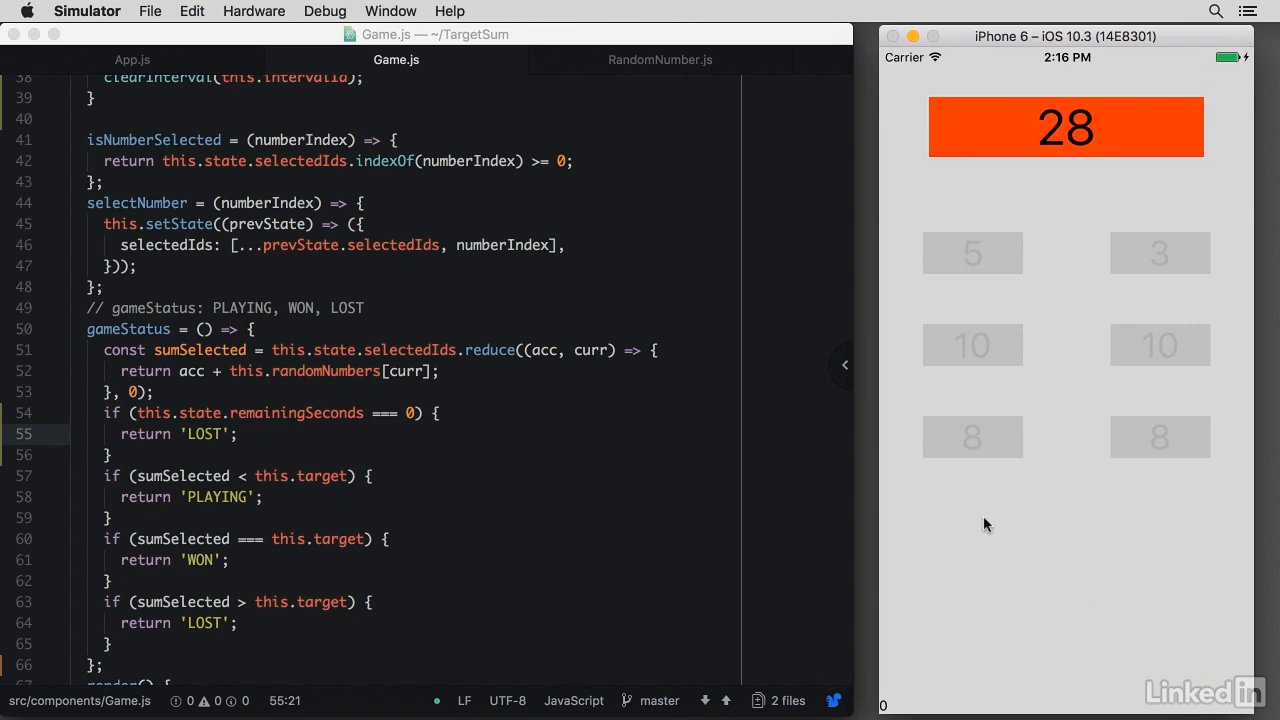
{"action": "mouse_move", "coordinate": [736, 443]}
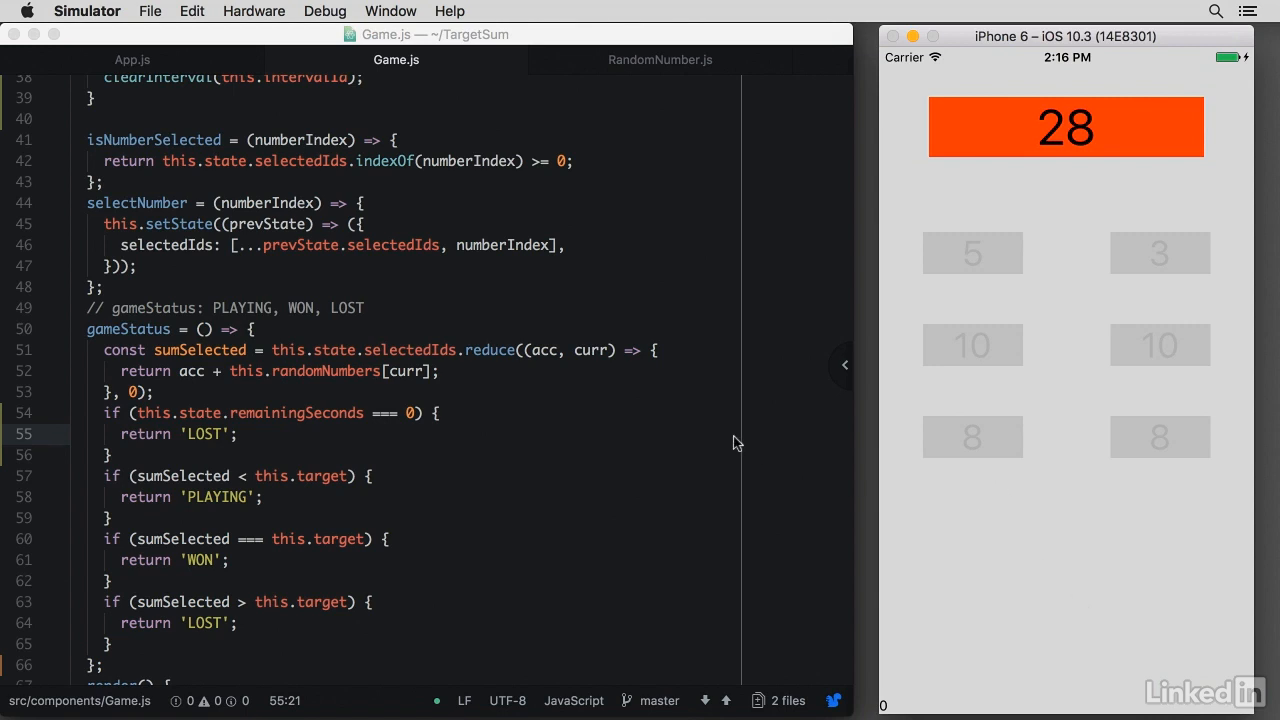
{"action": "mouse_move", "coordinate": [968, 490]}
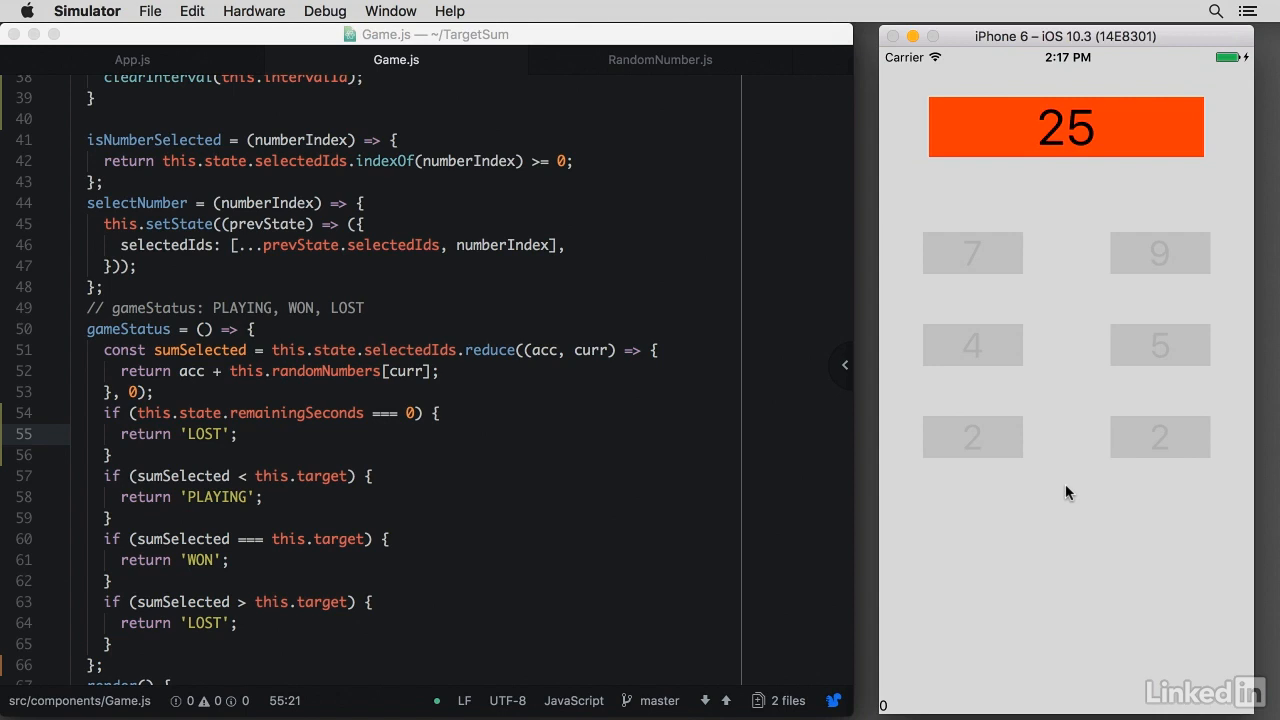
Watch the simulator game reach 0 and show the lost state with a red target
{"action": "scroll", "scroll_direction": "down", "scroll_amount": 3}
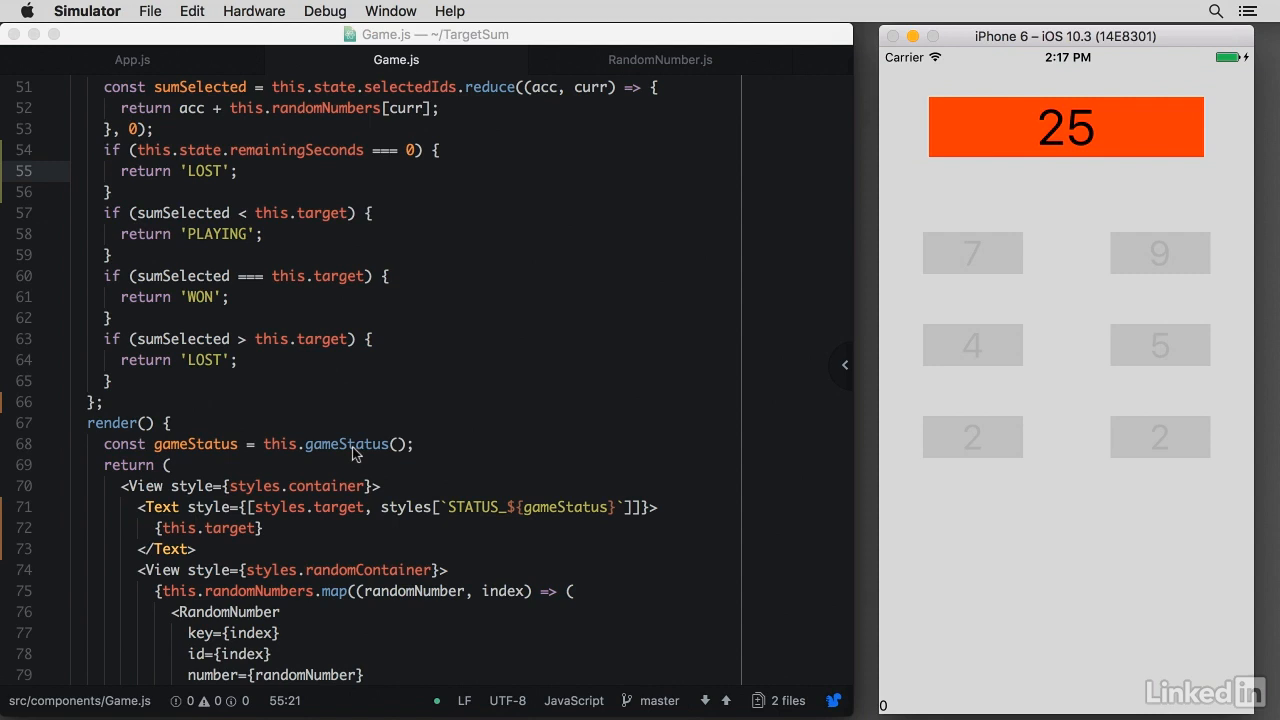
Scroll Game.js to the render() method where gameStatus comes from this.gameStatus()
{"action": "left_click", "coordinate": [480, 444]}
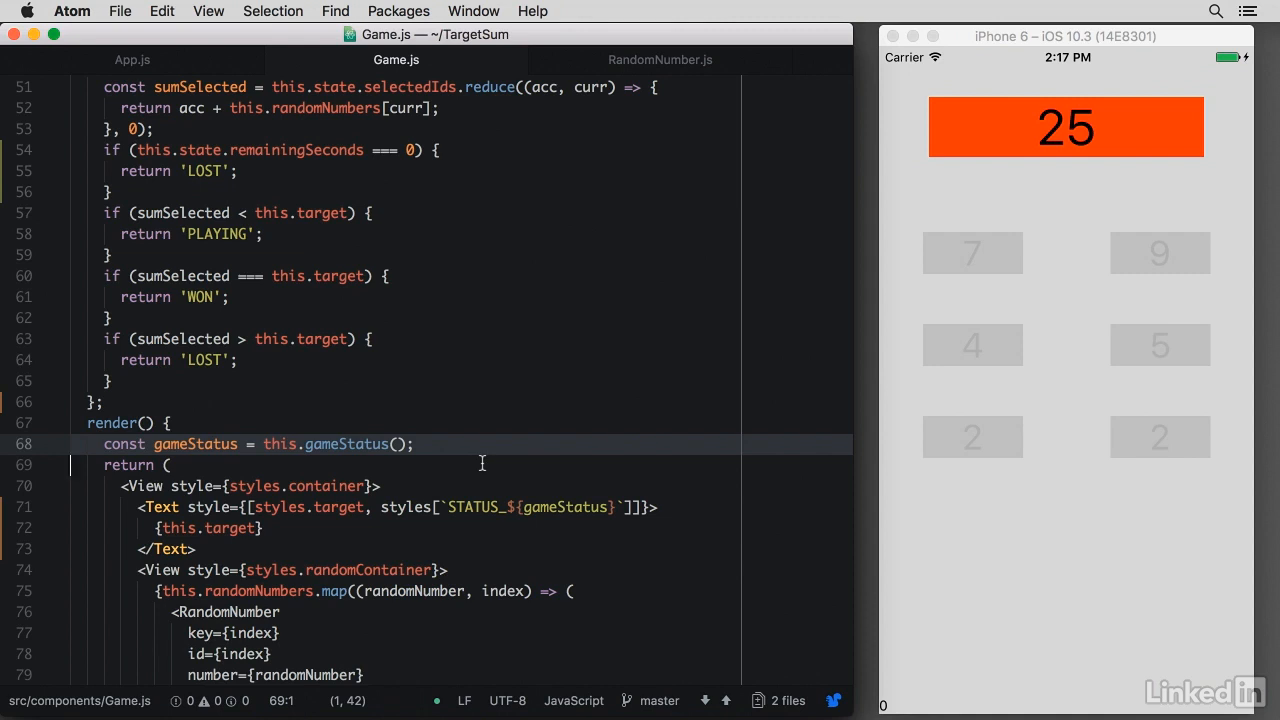
{"action": "scroll", "scroll_direction": "down", "scroll_amount": 3}
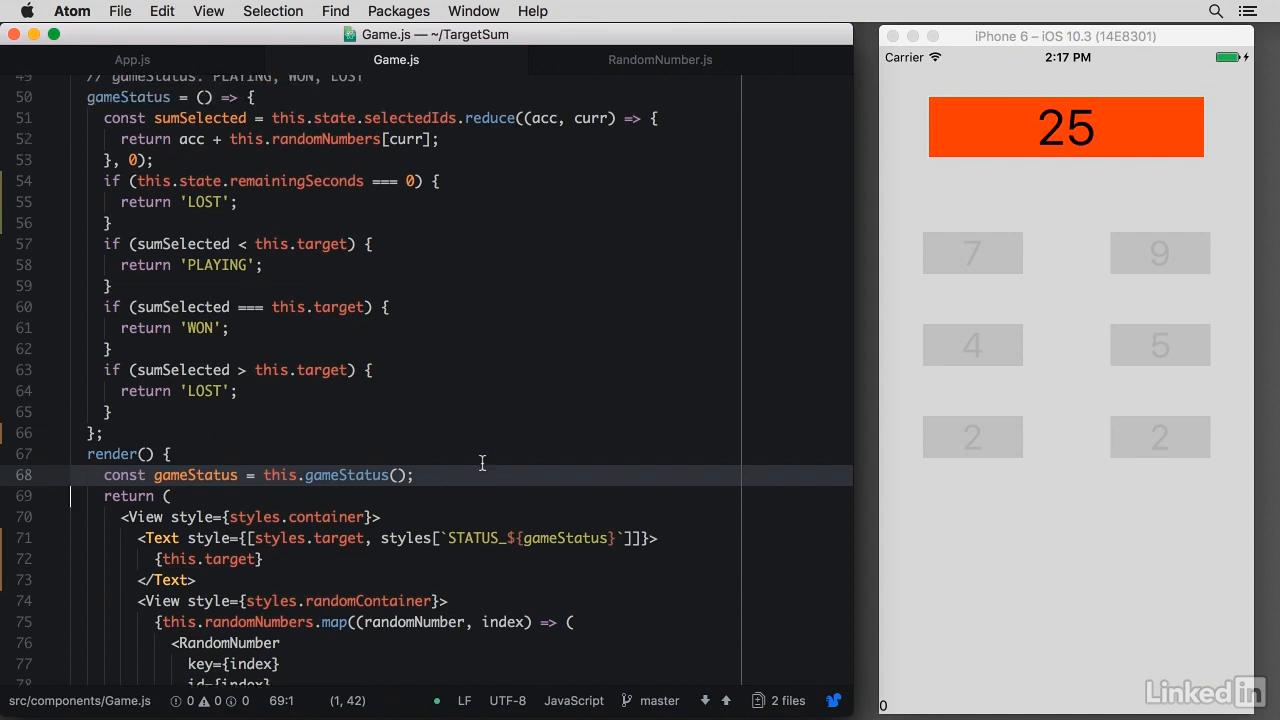